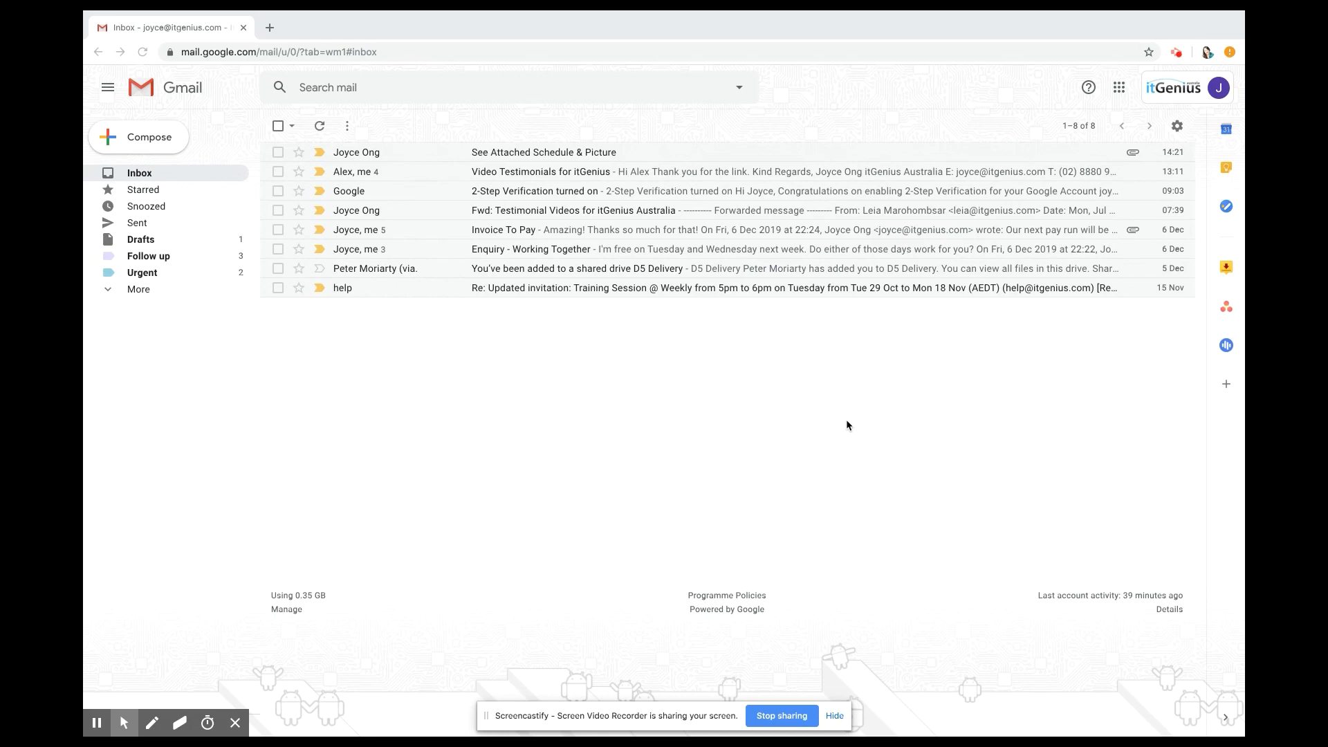
pyautogui.moveTo(209, 381)
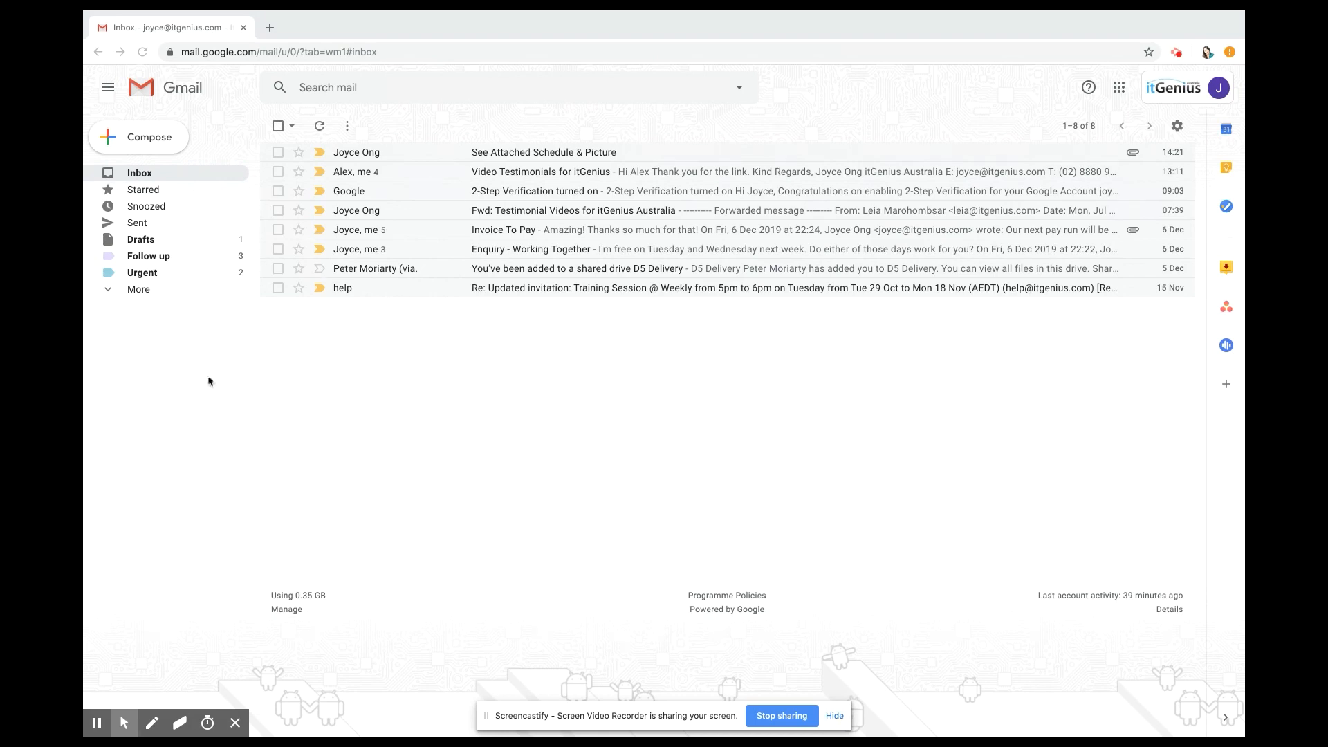
pyautogui.moveTo(521, 420)
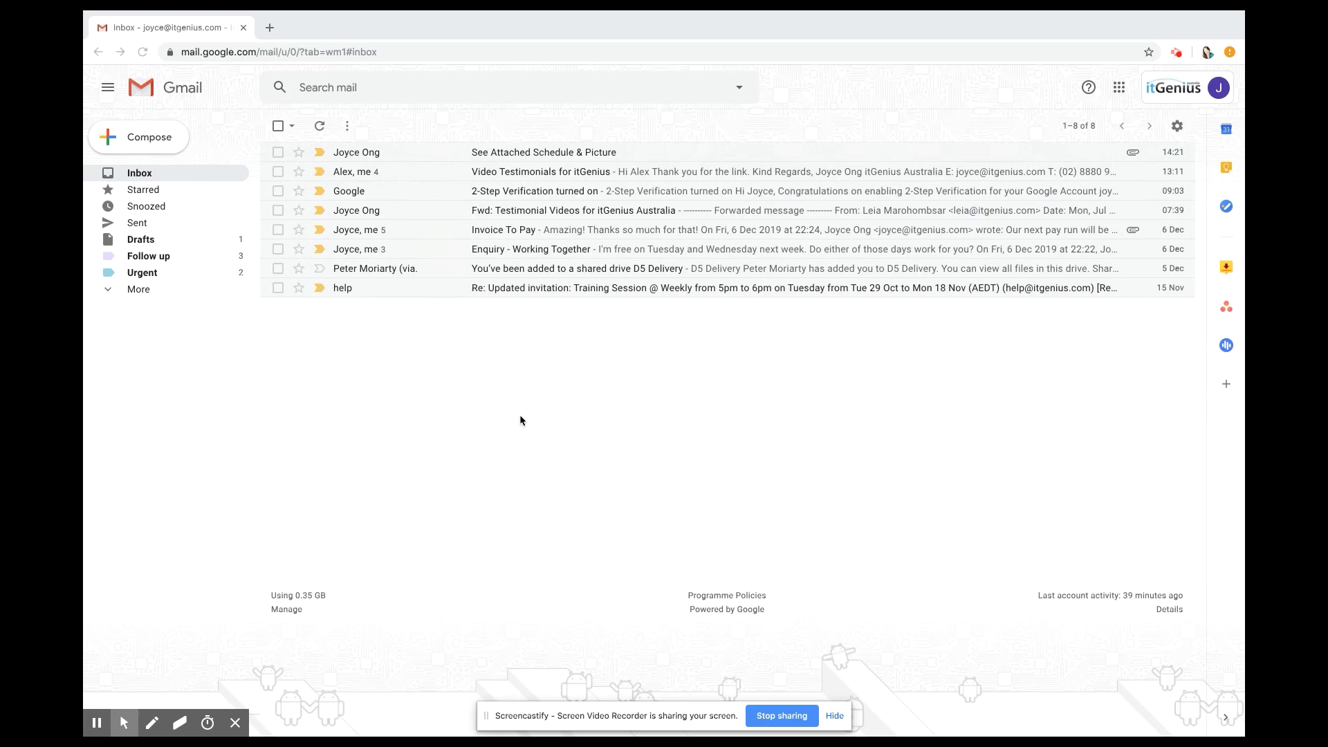
pyautogui.moveTo(597, 314)
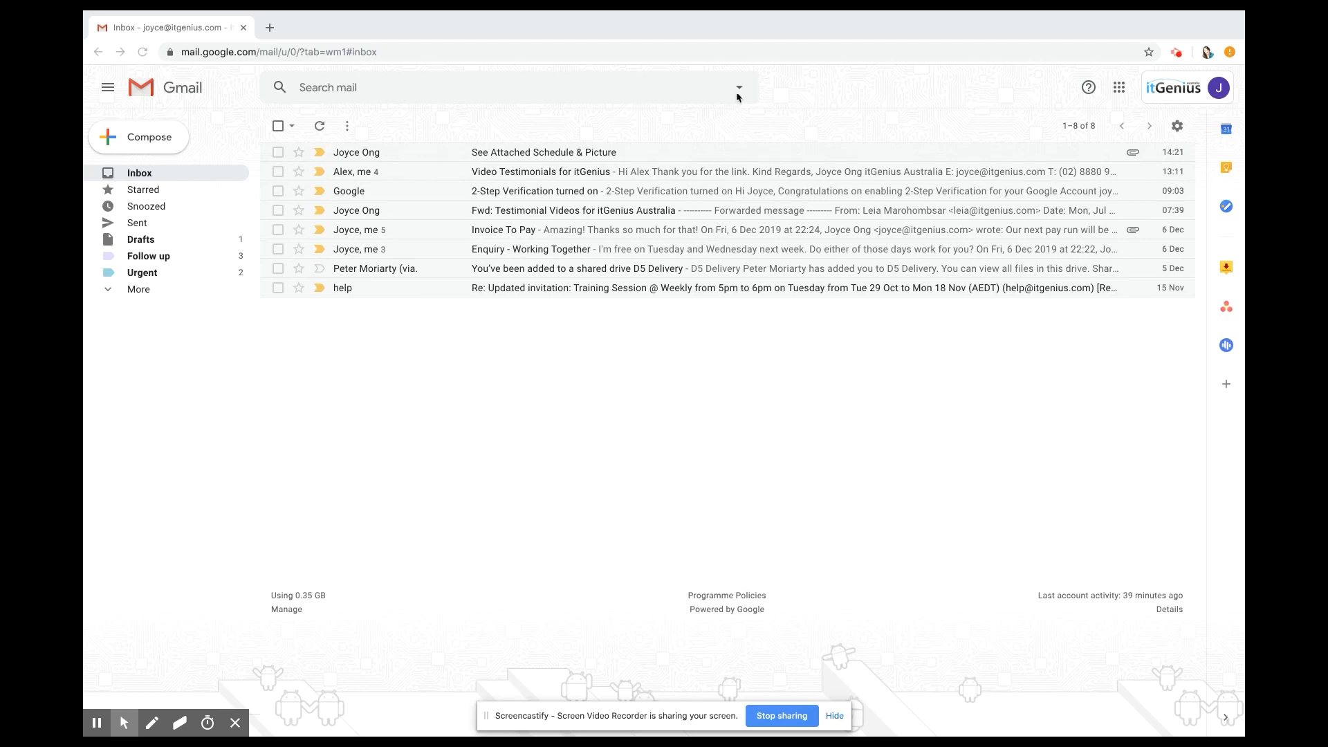
pyautogui.moveTo(739, 89)
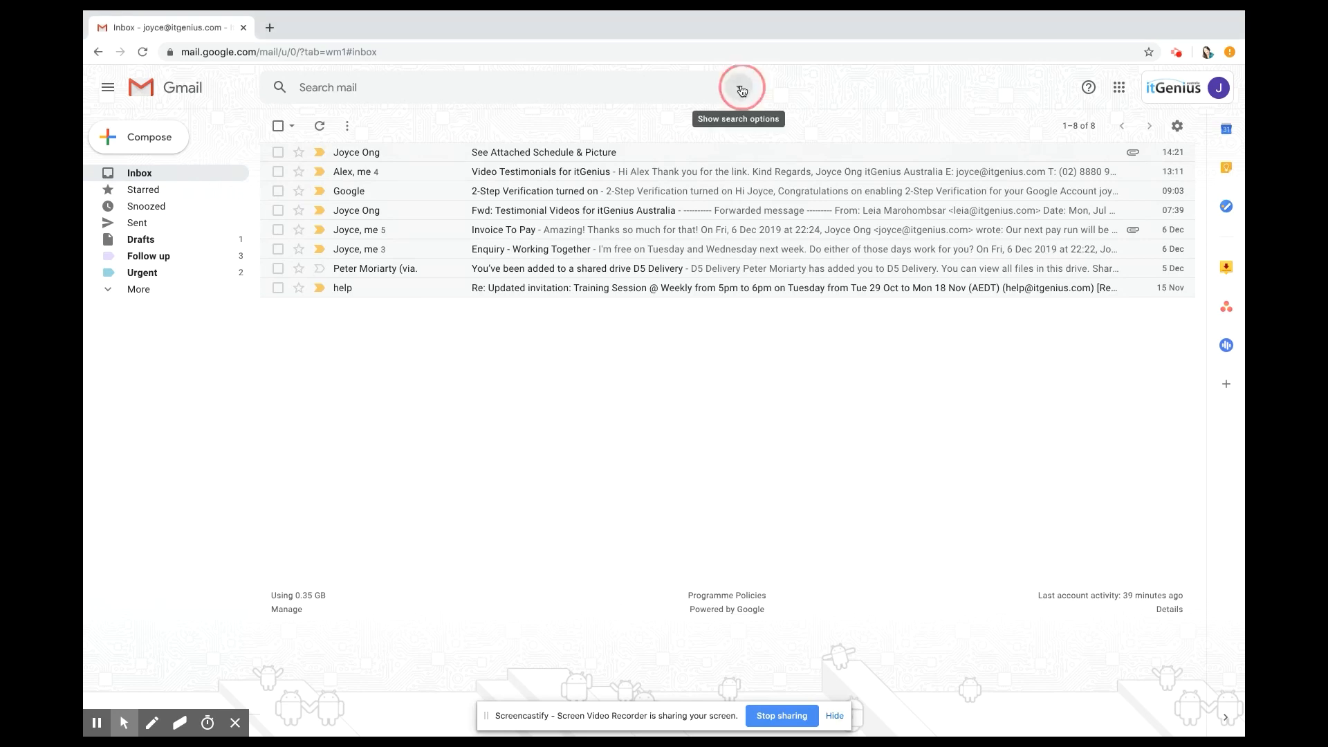
# Search for messages including 'invitation' that have an attachment and start a filter from it.
pyautogui.click(738, 87)
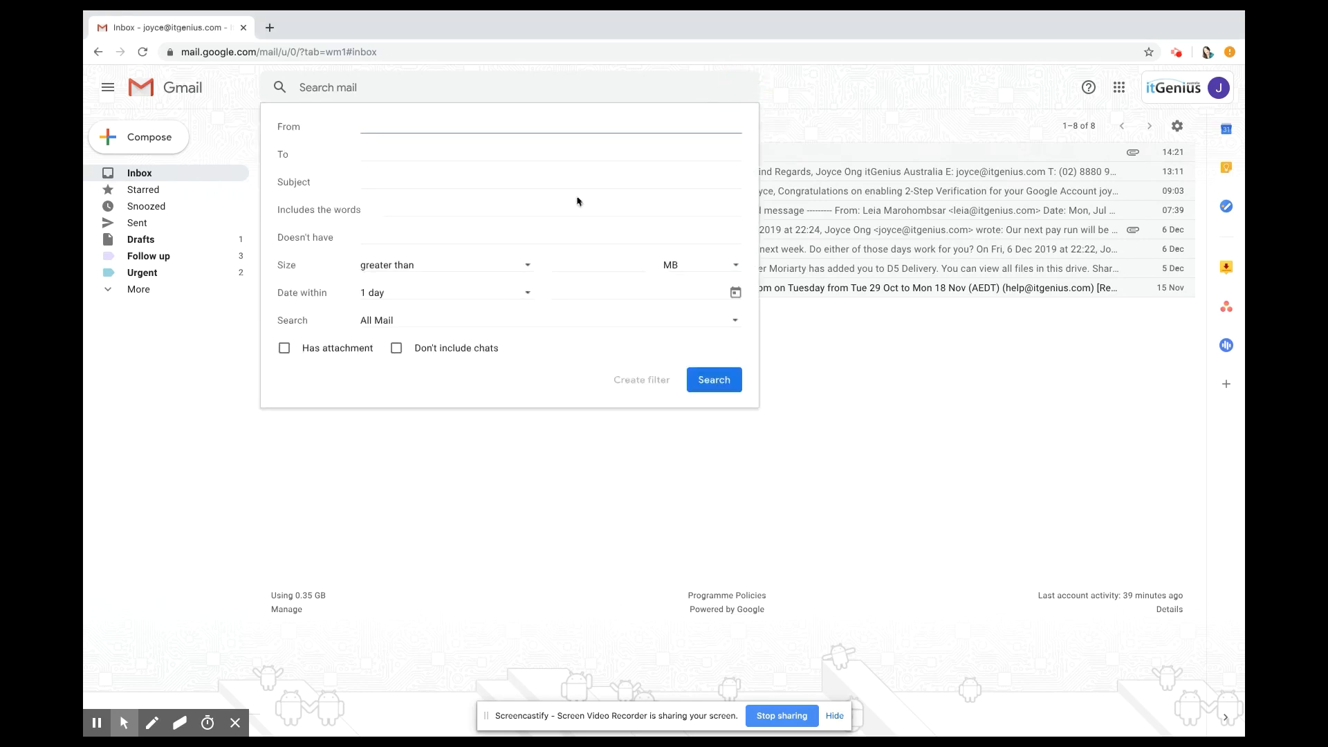
pyautogui.click(559, 209)
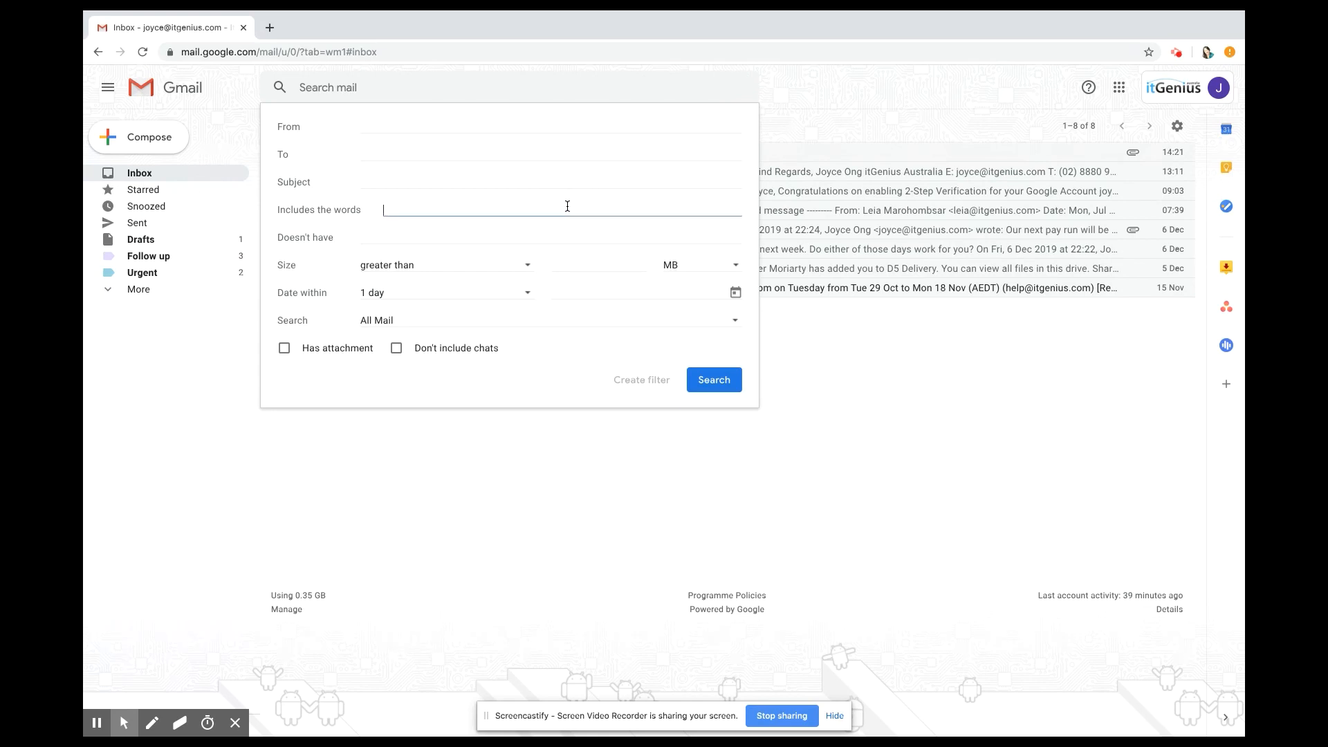
pyautogui.write('invitation')
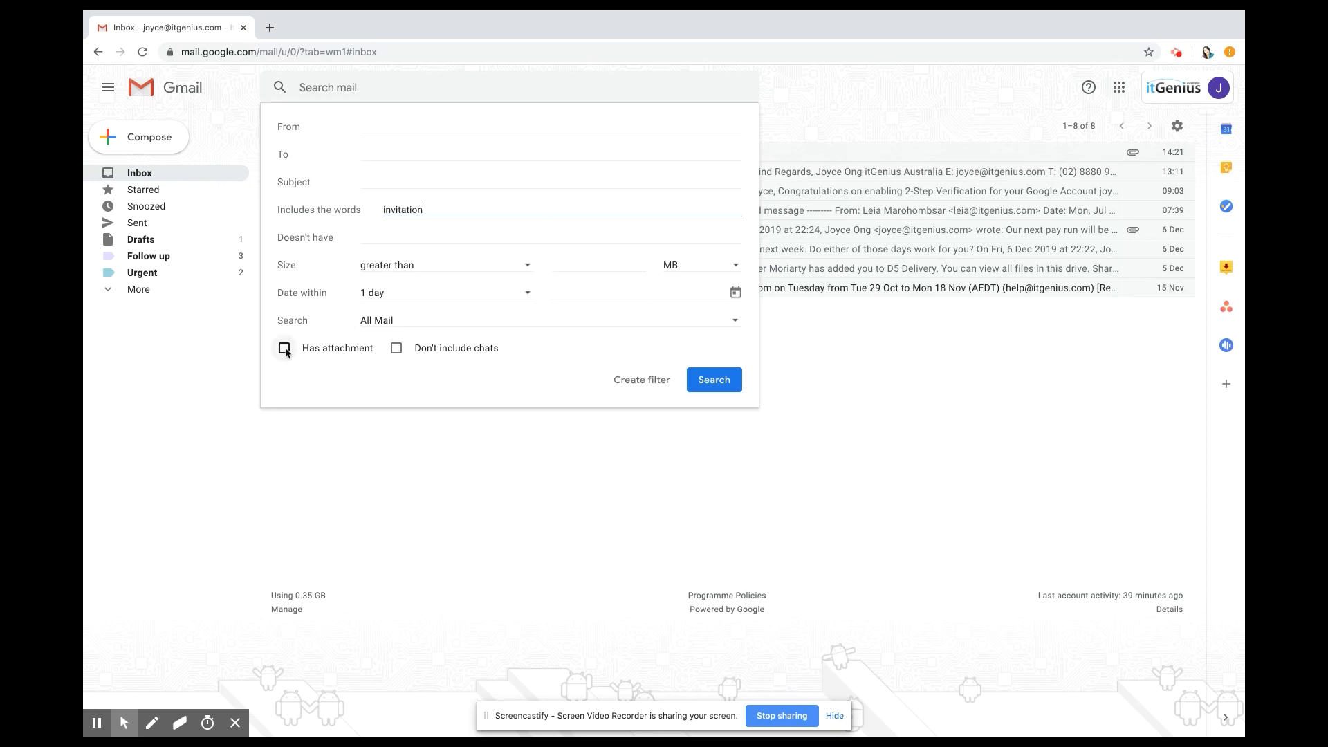
pyautogui.click(285, 349)
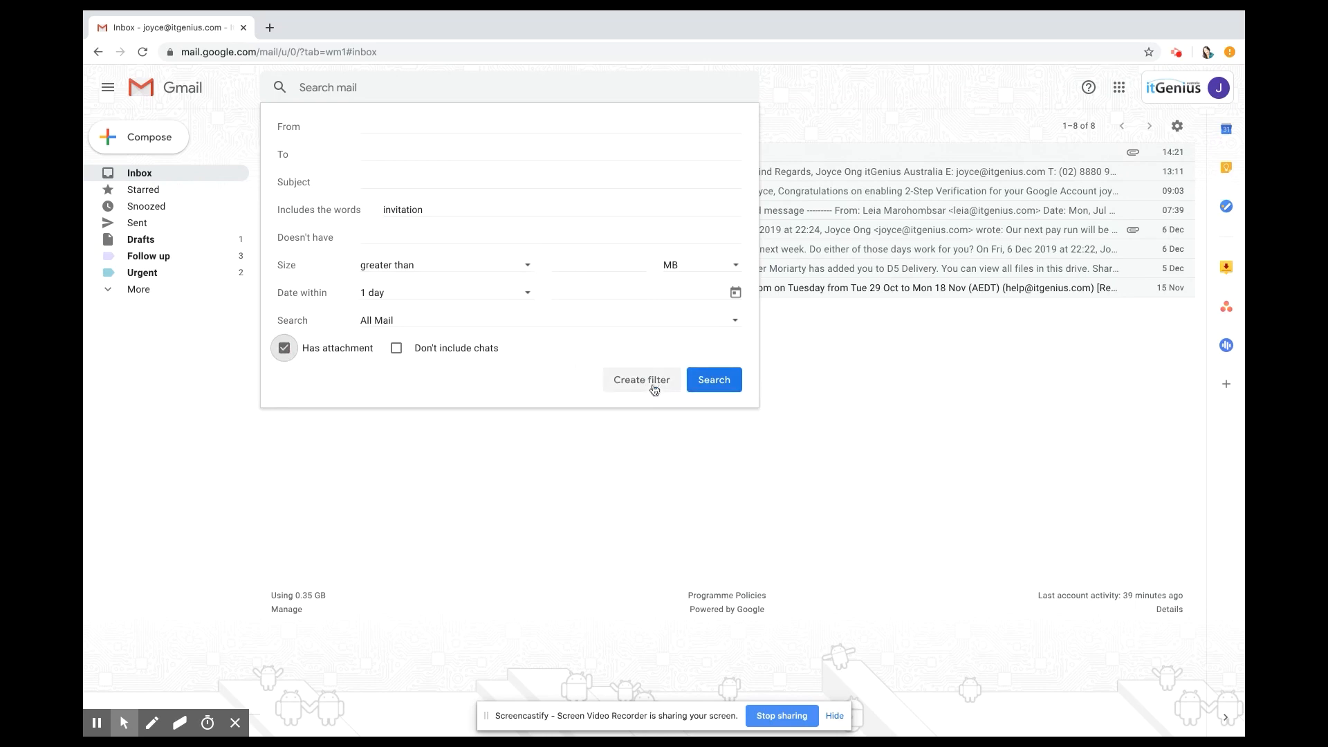
pyautogui.click(640, 379)
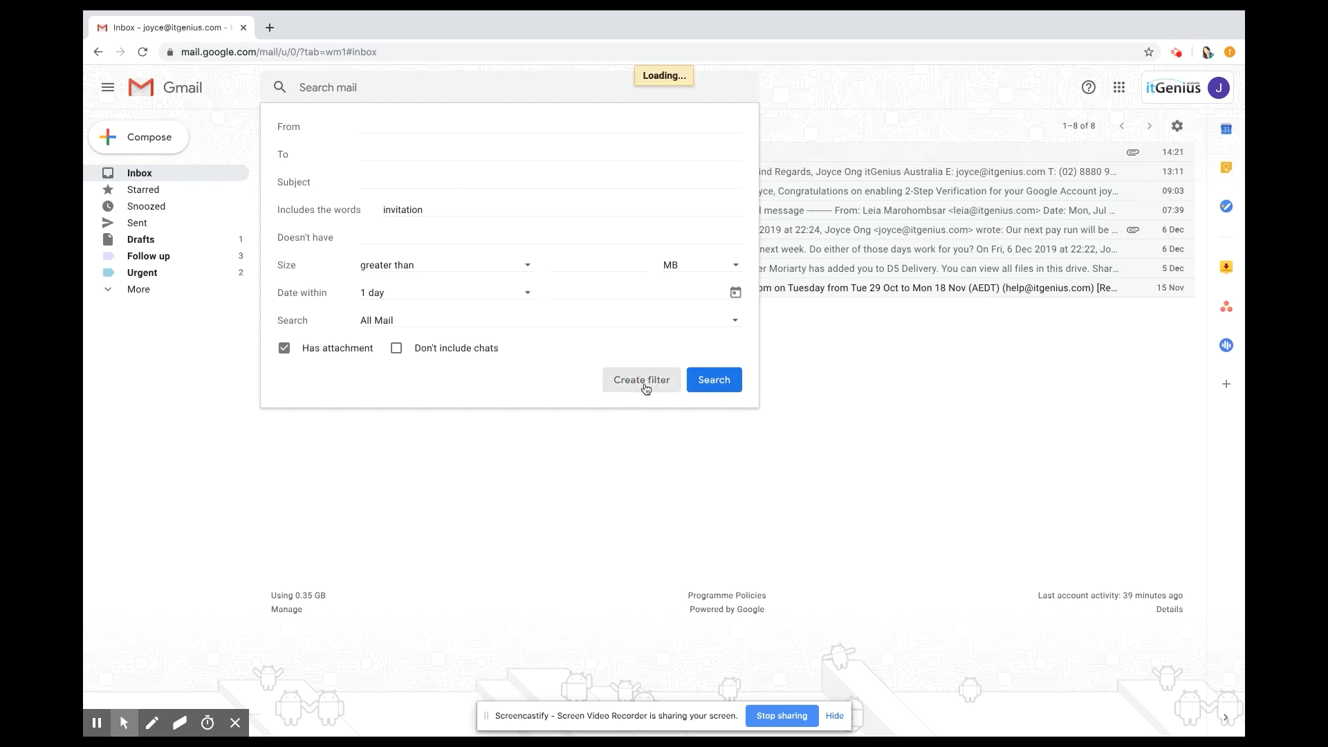
# Set the filter to skip the inbox and apply a new 'CALENDAR INVITES' label.
pyautogui.click(640, 379)
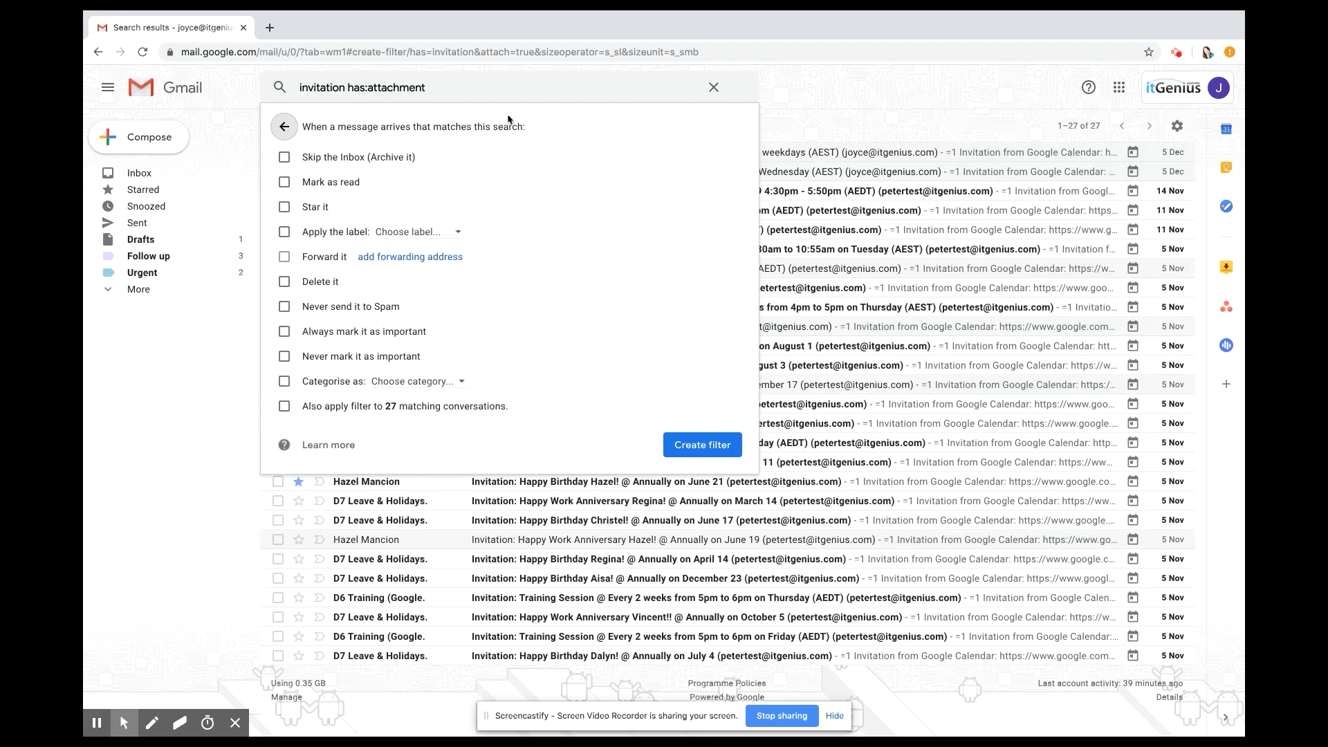
pyautogui.moveTo(313, 172)
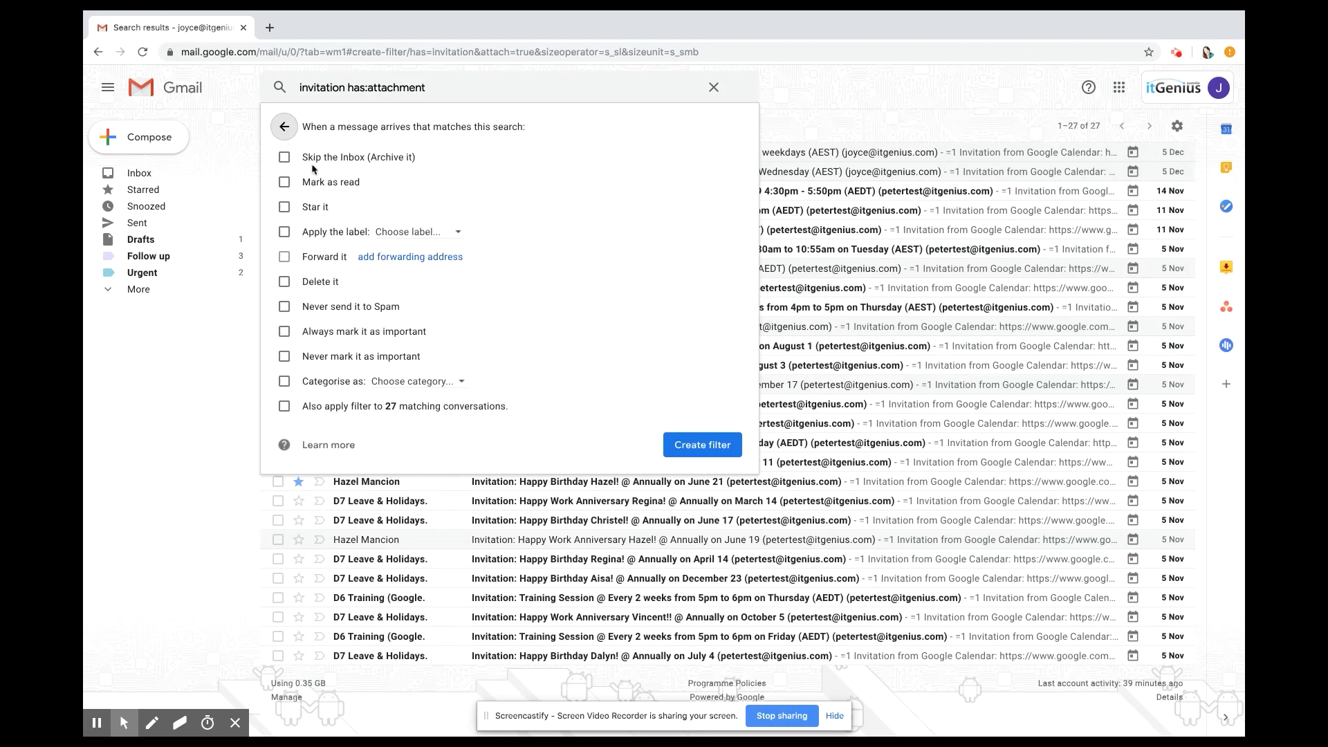
pyautogui.click(285, 157)
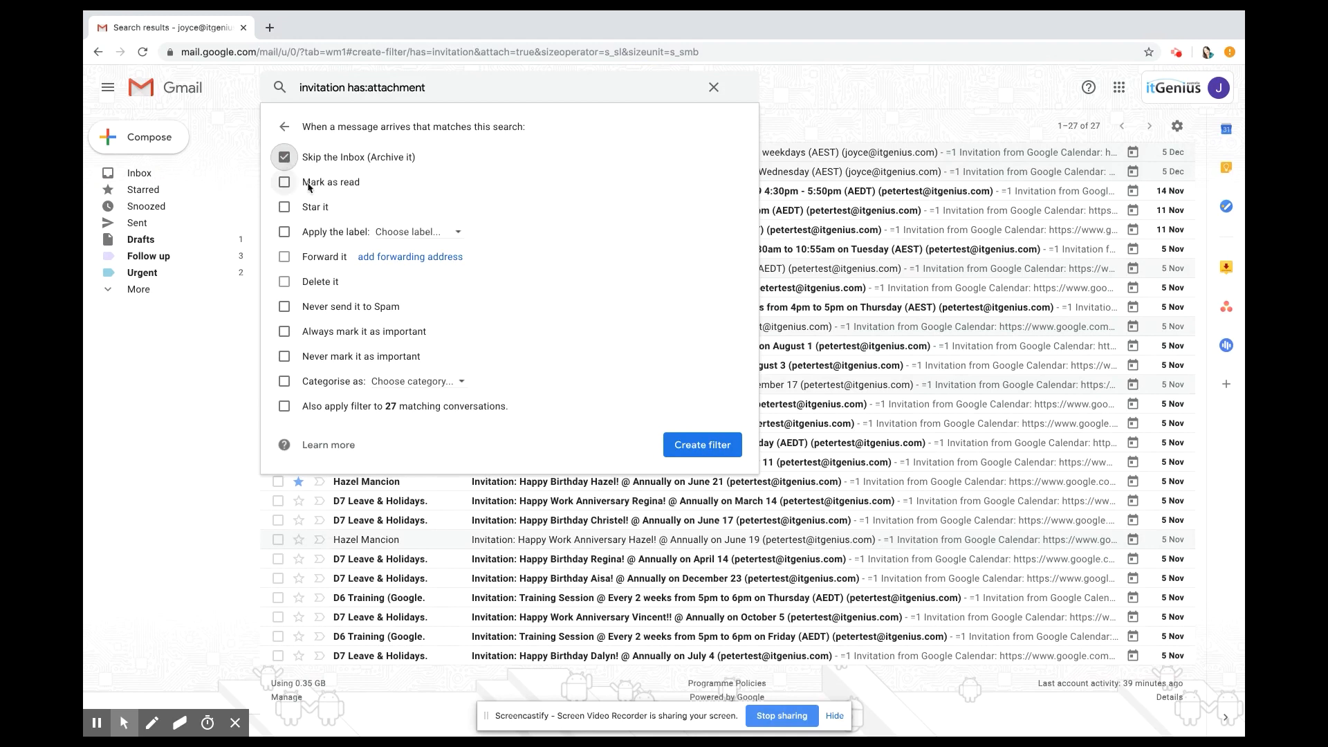
pyautogui.click(285, 182)
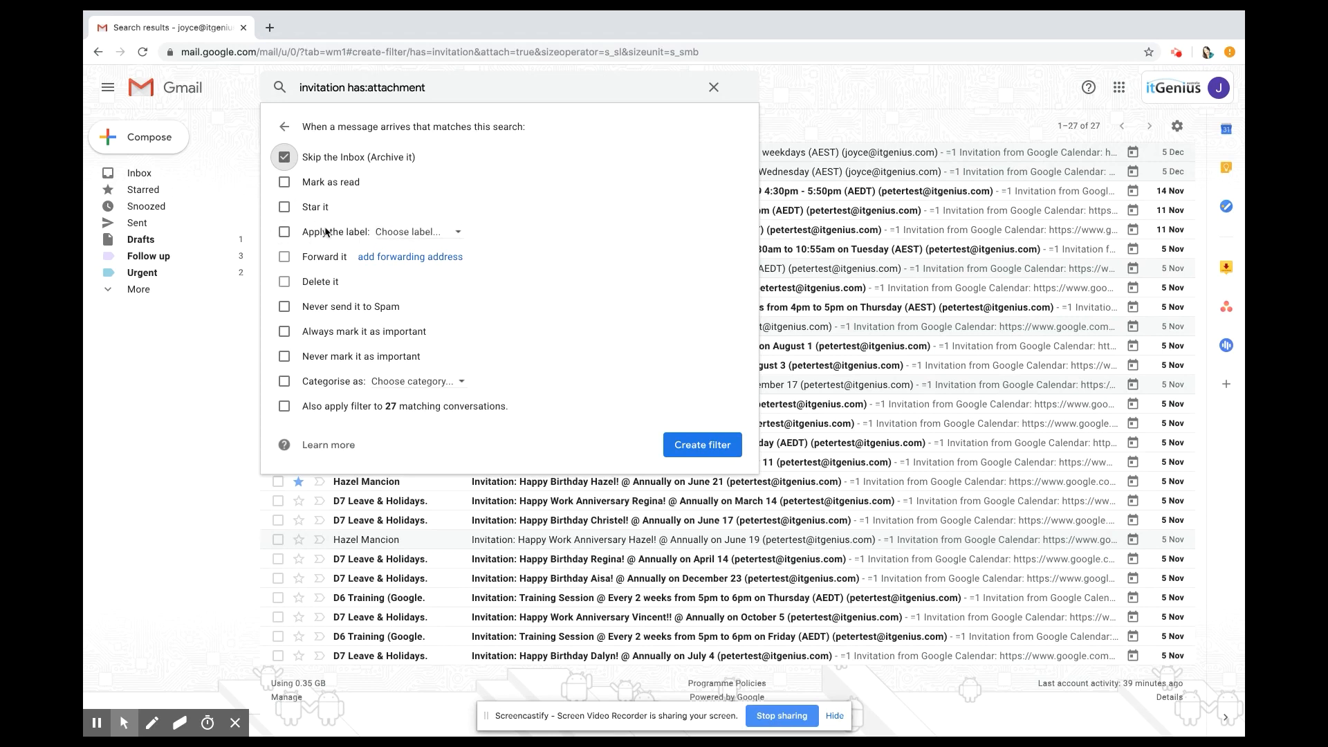
pyautogui.click(285, 231)
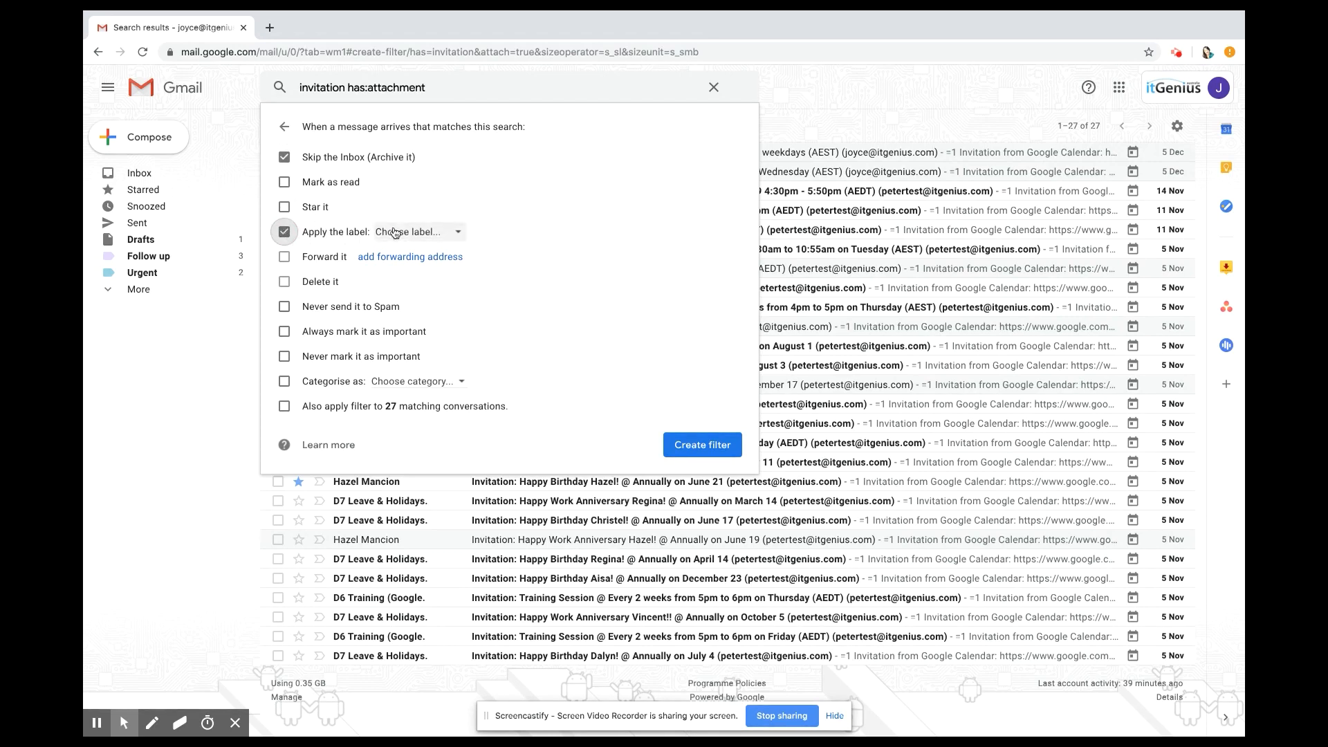
pyautogui.click(415, 231)
pyautogui.write('CALENDAR INVITES')
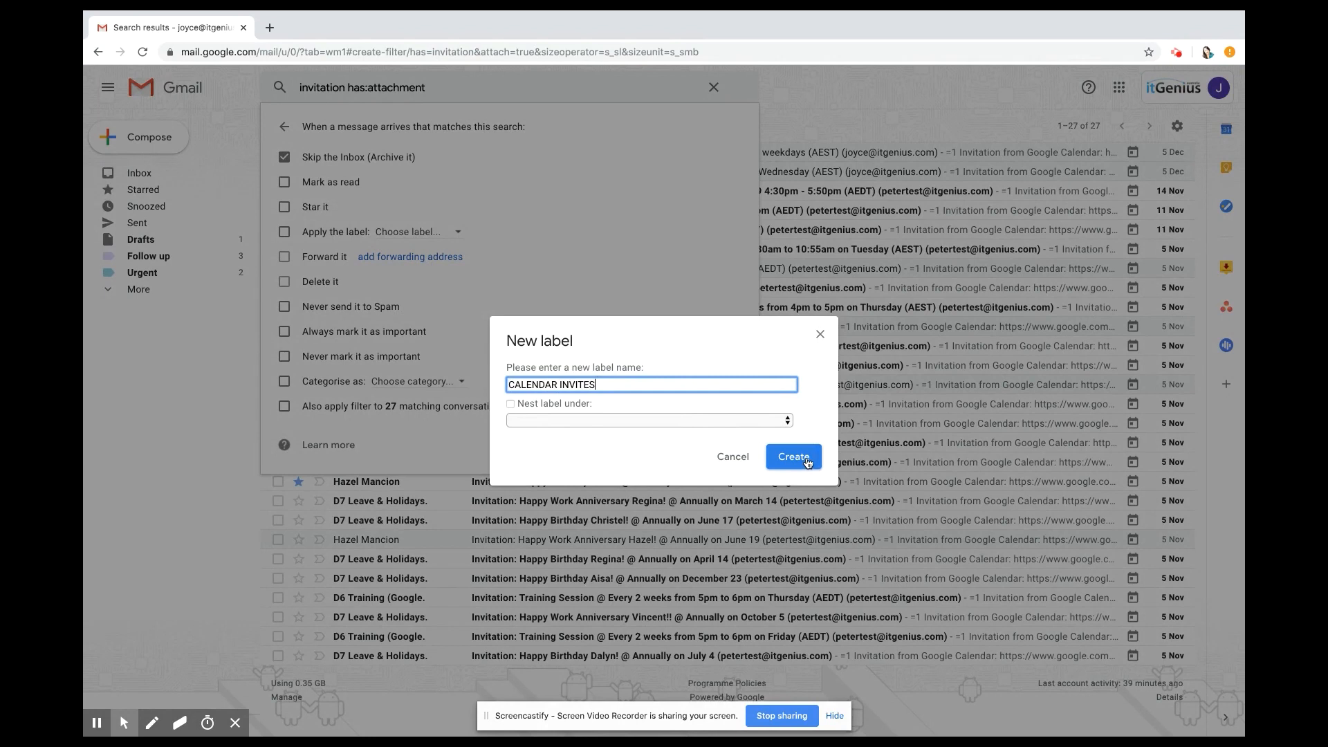
pyautogui.click(793, 457)
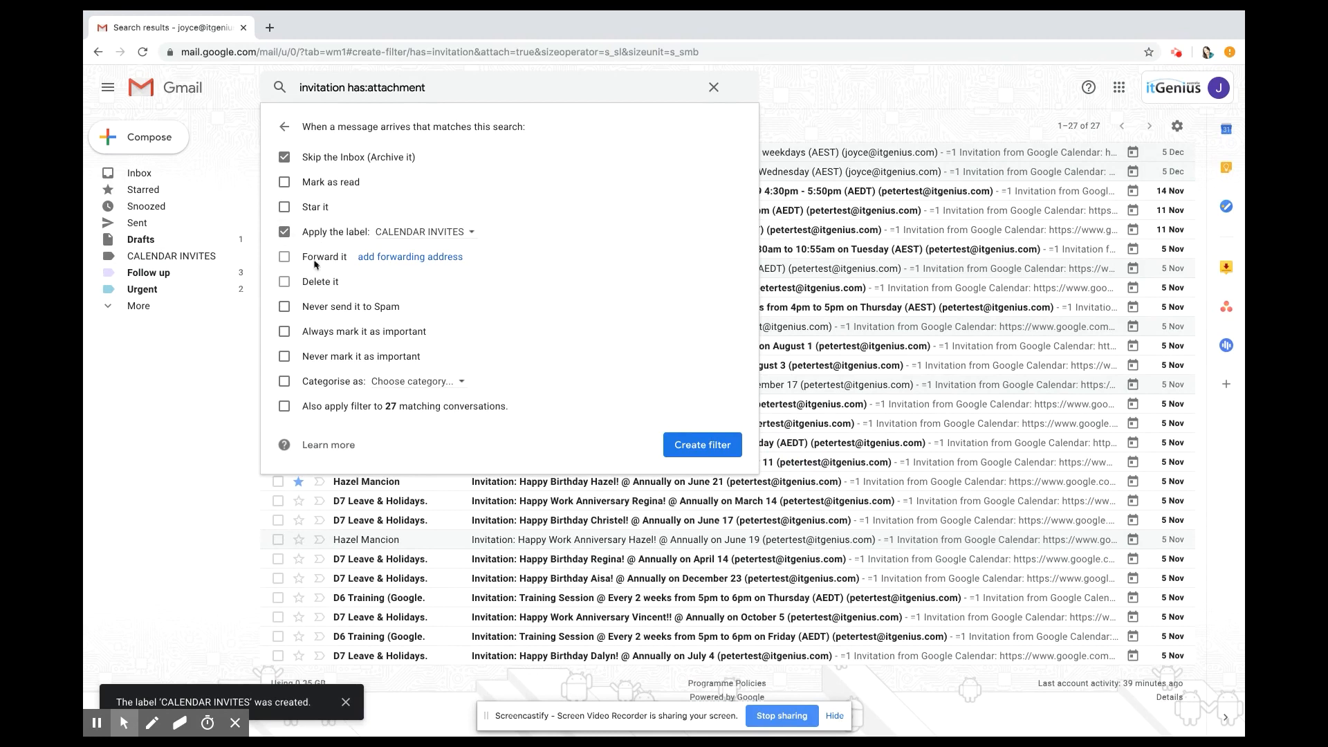
pyautogui.moveTo(343, 405)
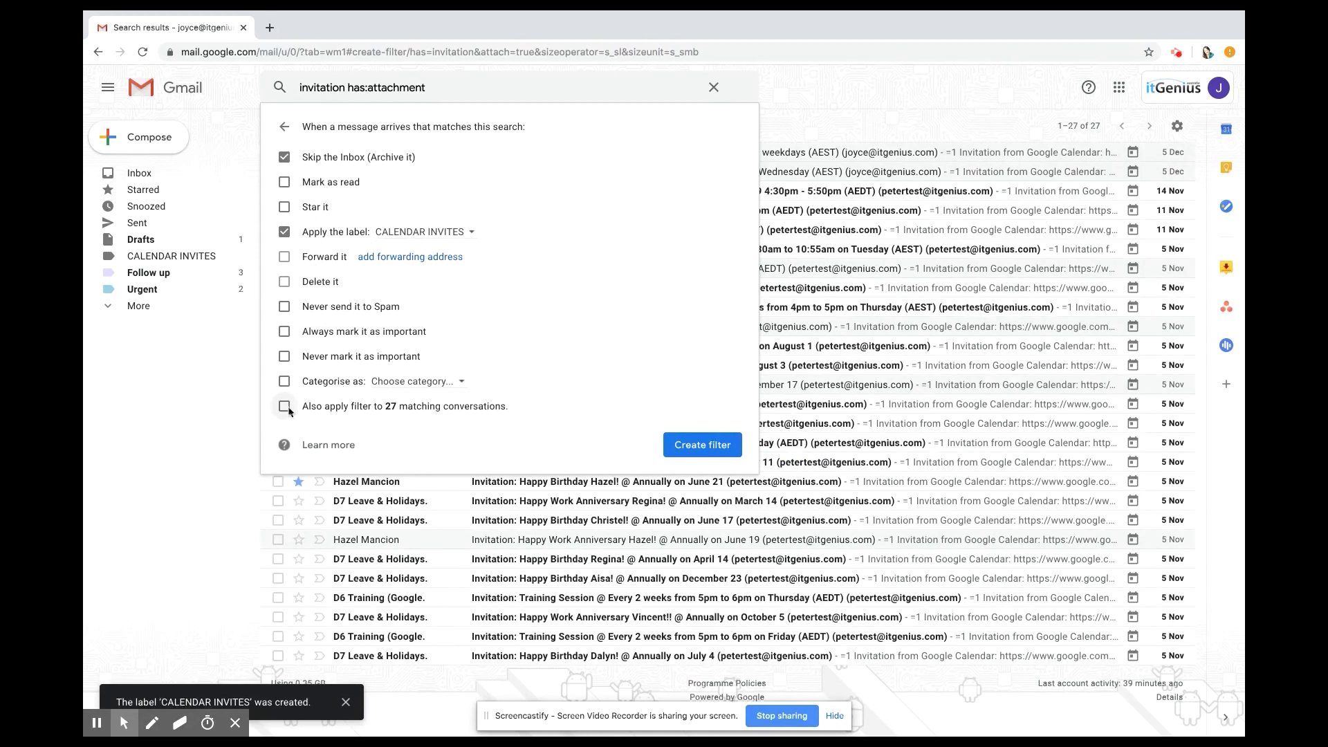
# Apply the filter to the 27 existing matching conversations and save it.
pyautogui.click(284, 405)
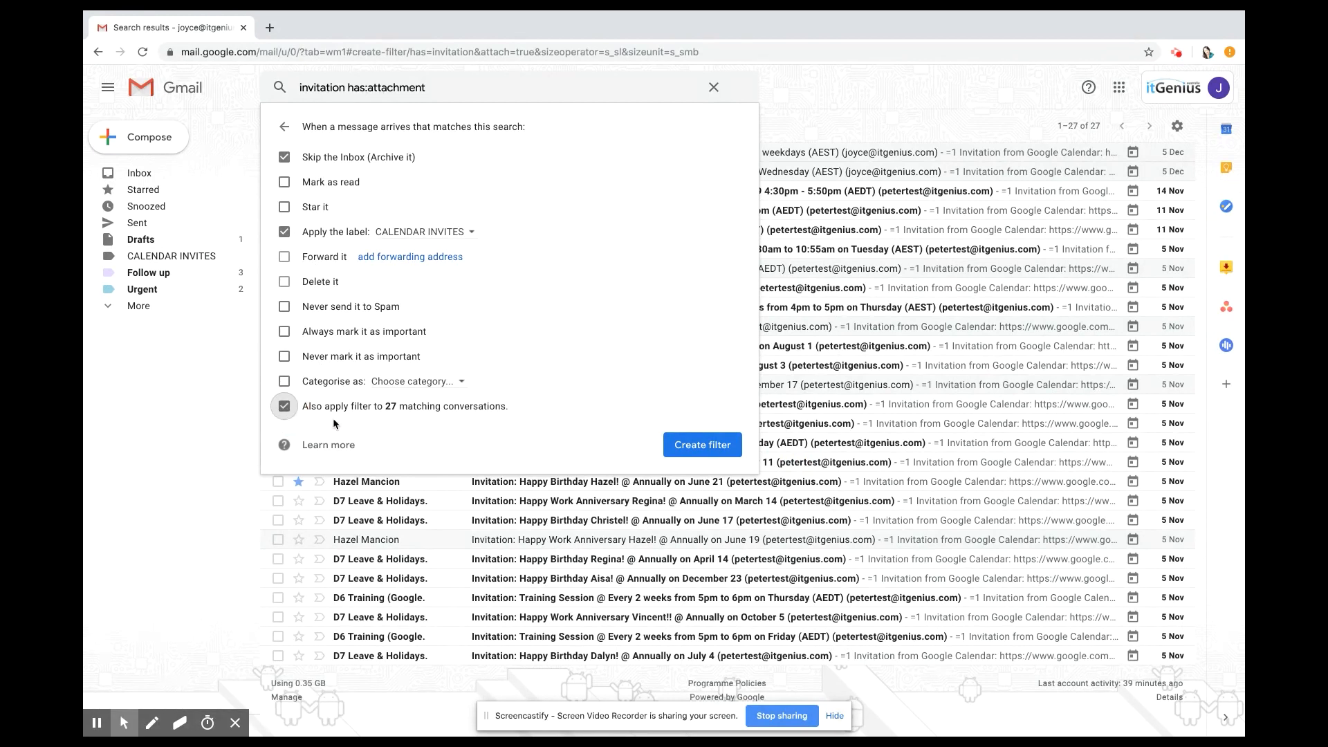
pyautogui.moveTo(411, 415)
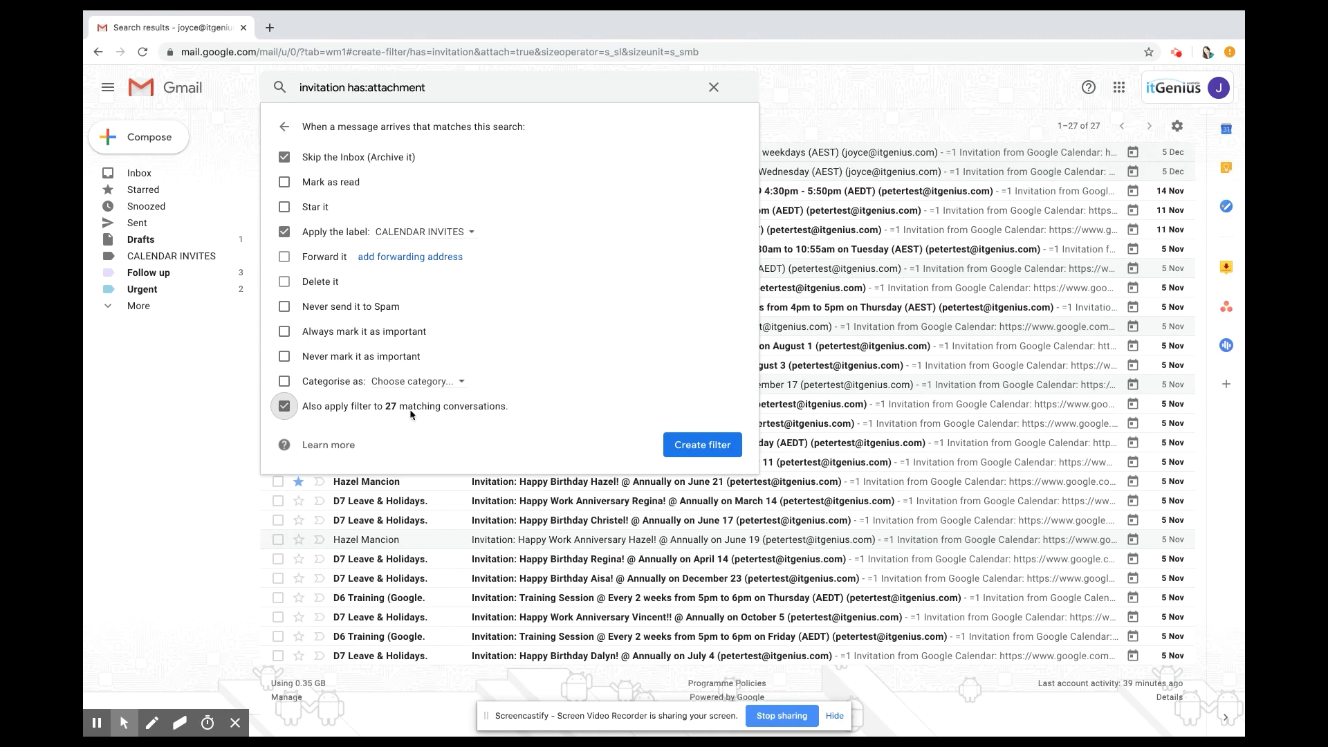
pyautogui.moveTo(566, 196)
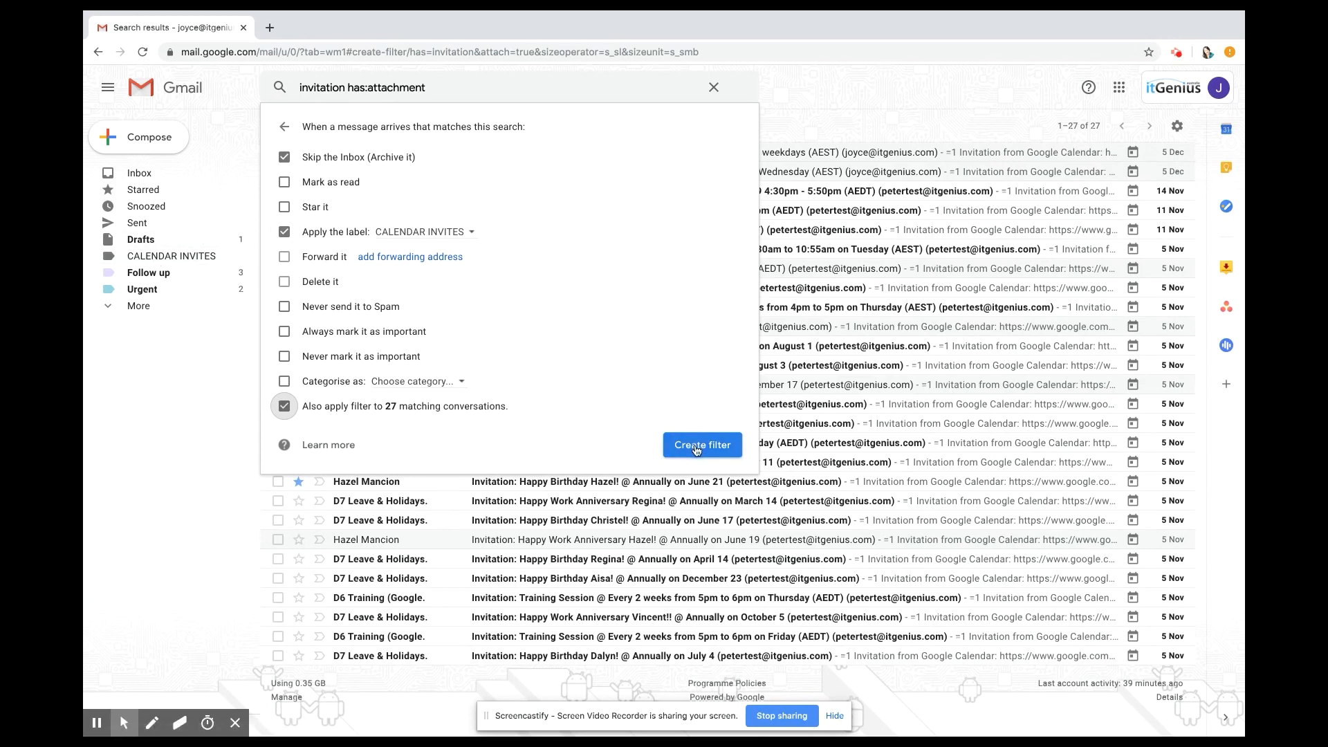
pyautogui.click(701, 444)
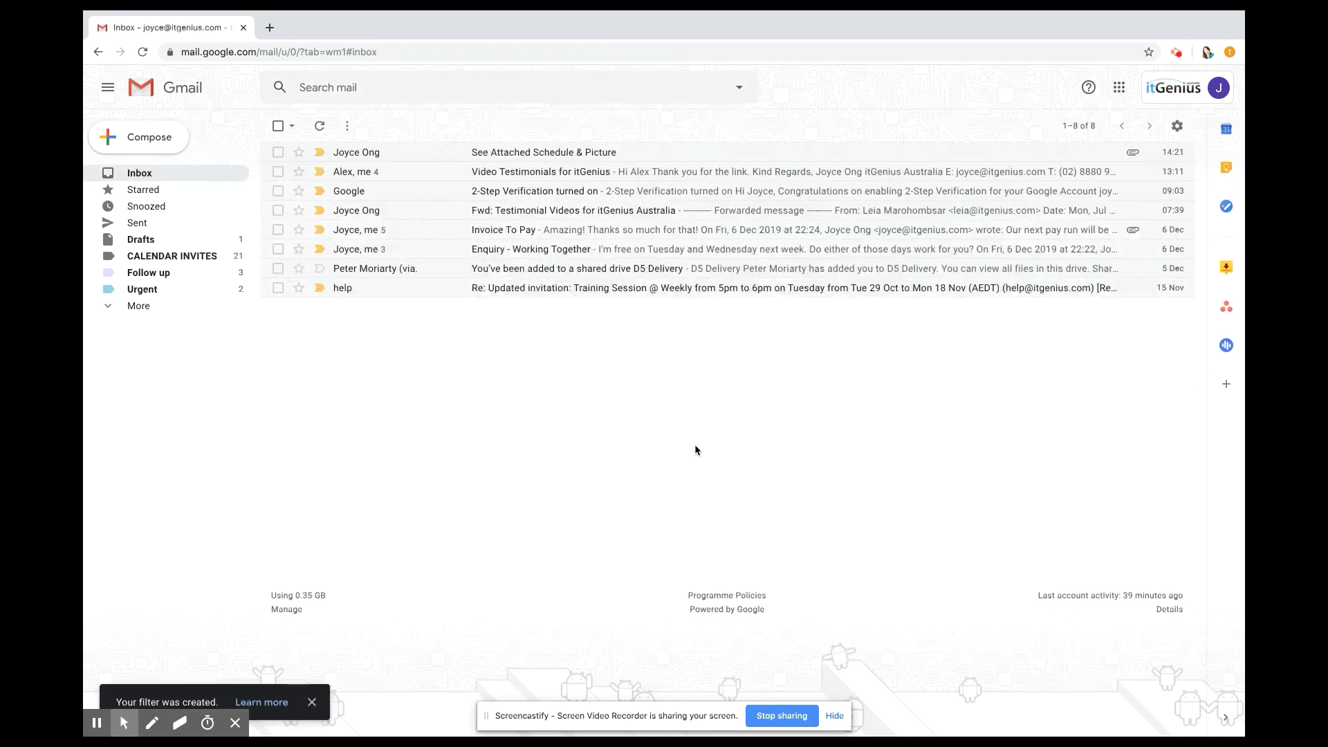
pyautogui.moveTo(694, 386)
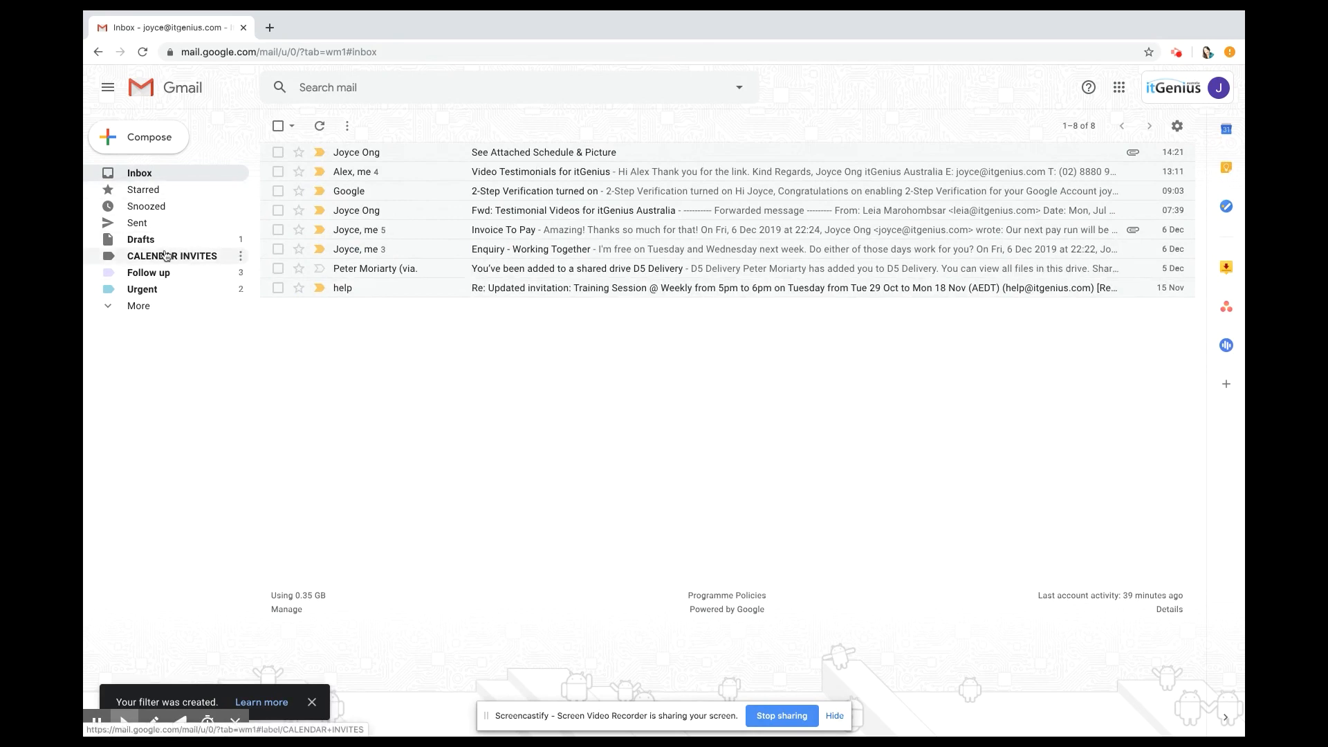
pyautogui.click(172, 256)
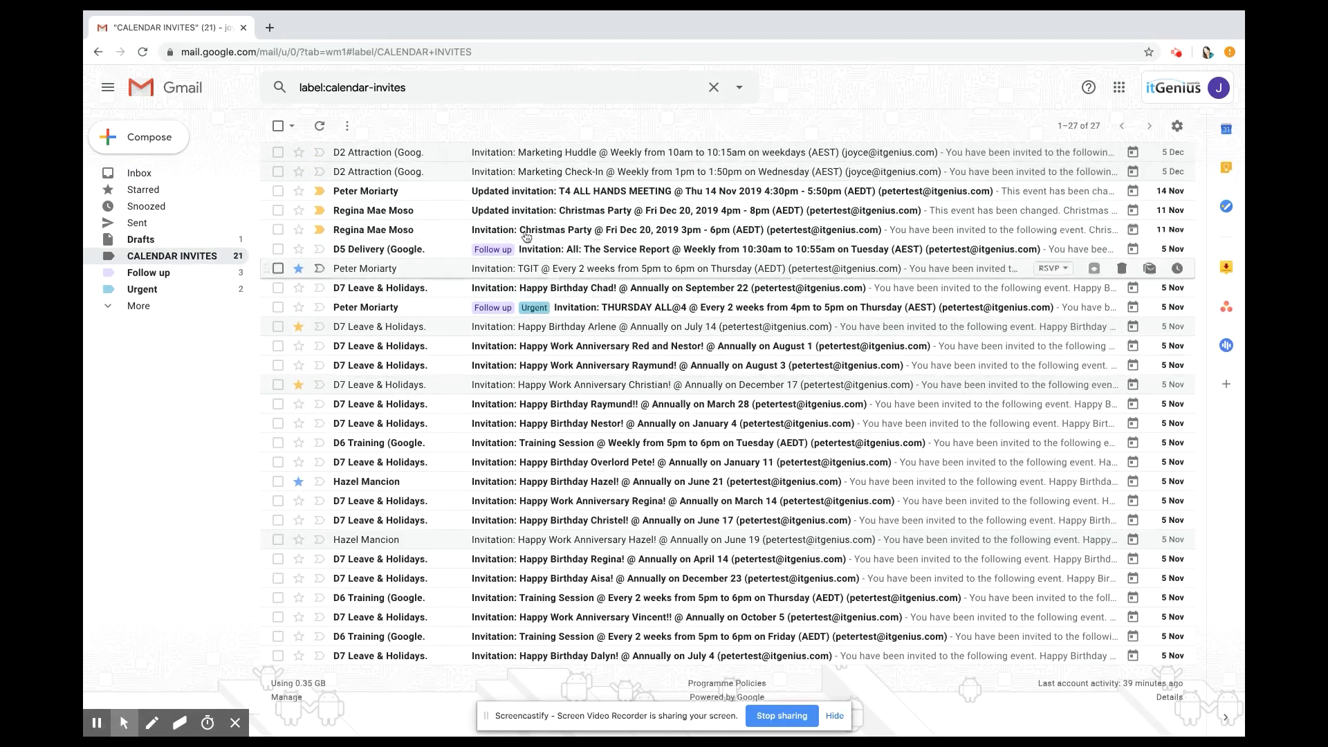
pyautogui.moveTo(652, 383)
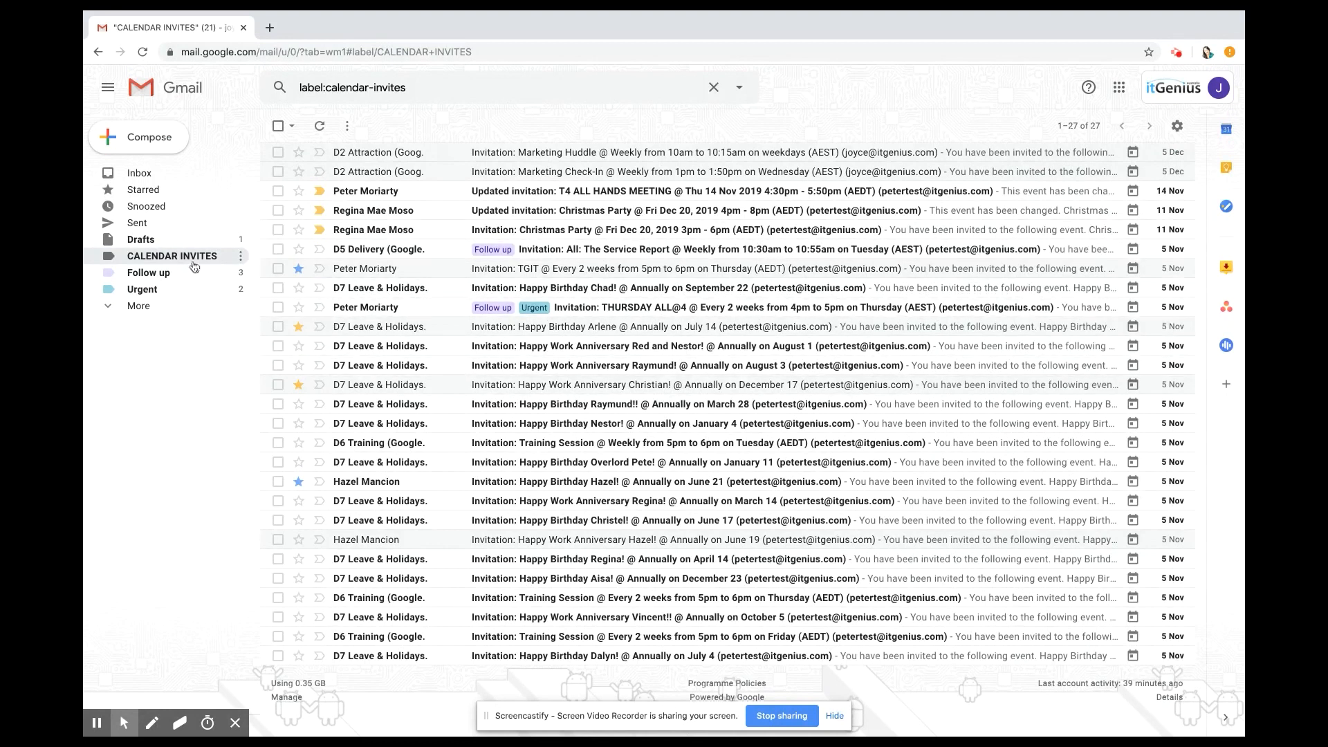
pyautogui.moveTo(143, 190)
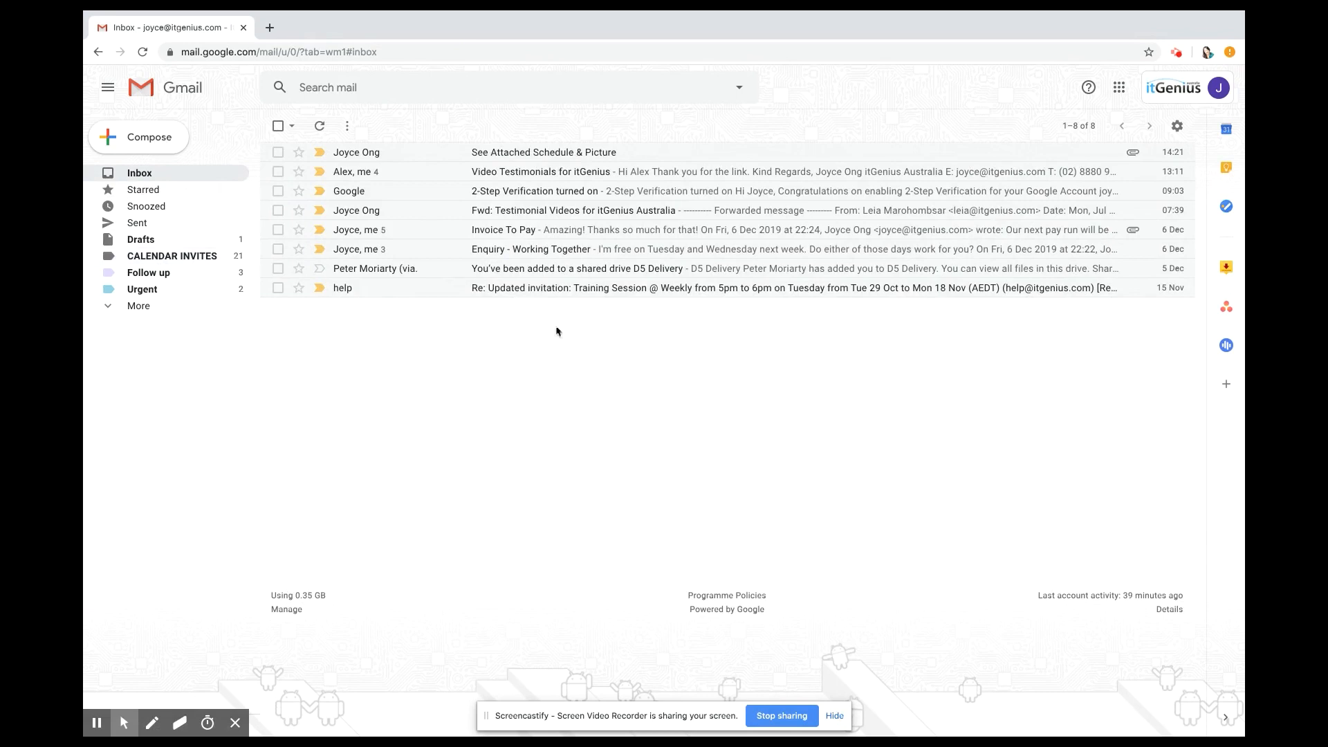
pyautogui.moveTo(171, 255)
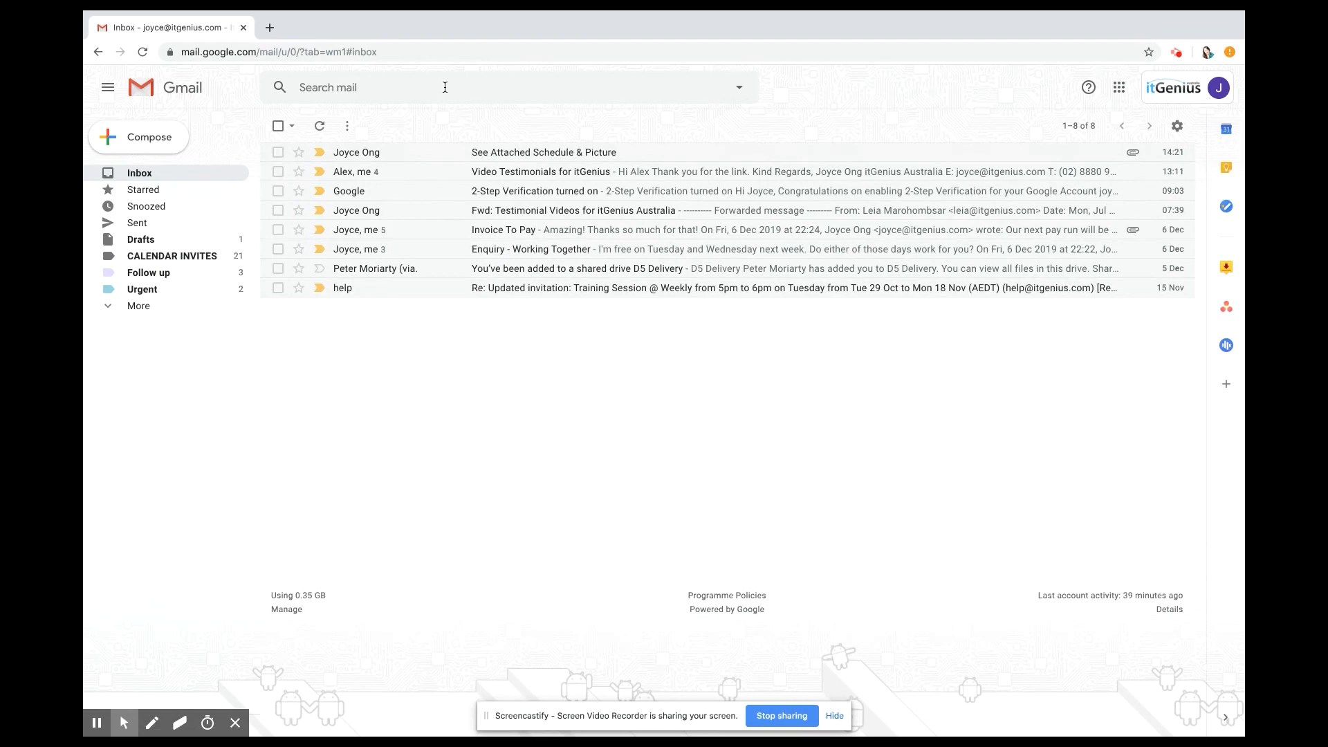
pyautogui.moveTo(737, 87)
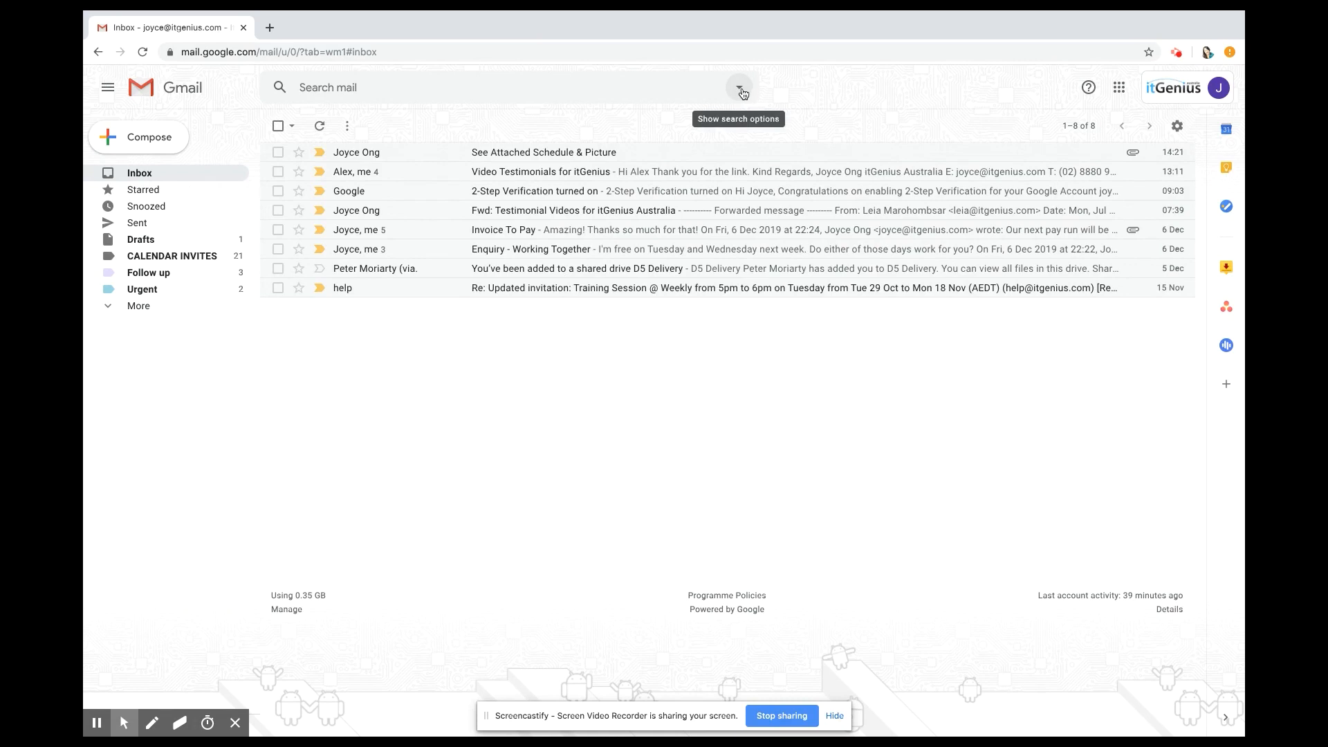
# Set the advanced search to messages including the word 'unsubscribe'.
pyautogui.click(738, 87)
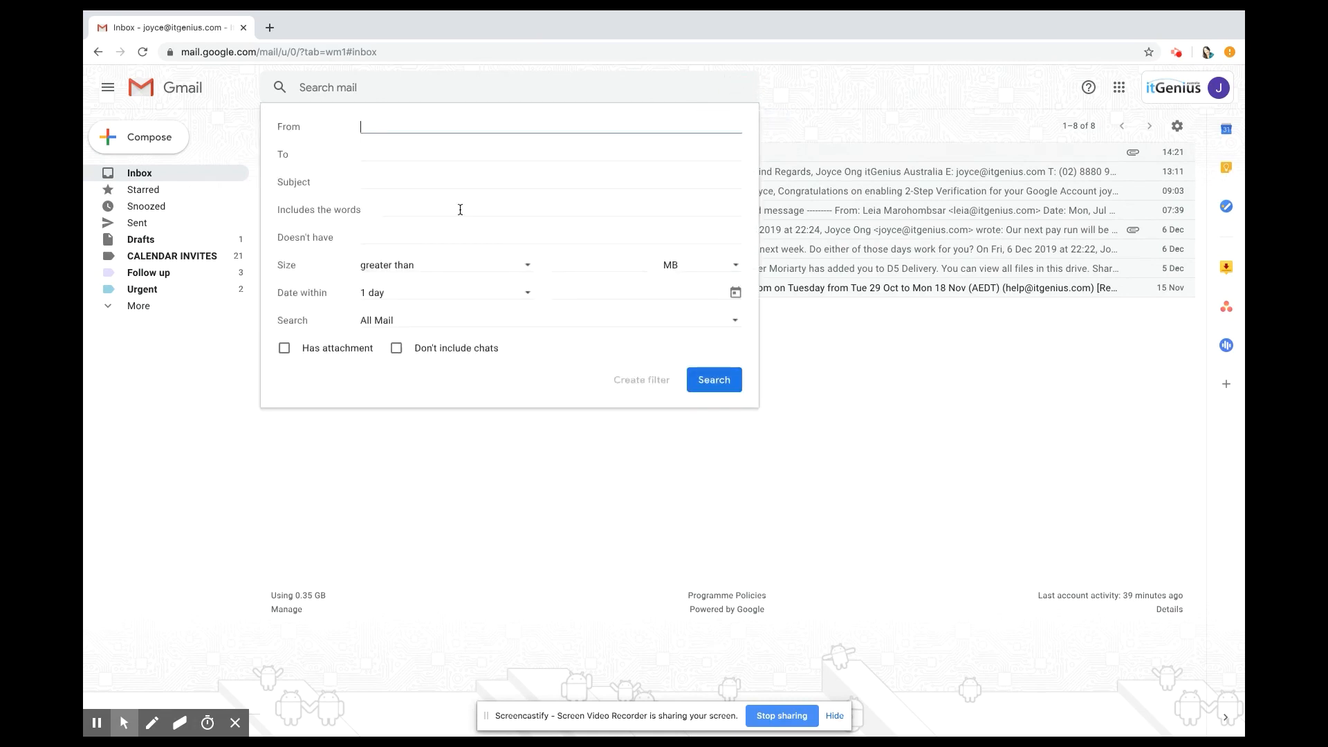
pyautogui.click(551, 209)
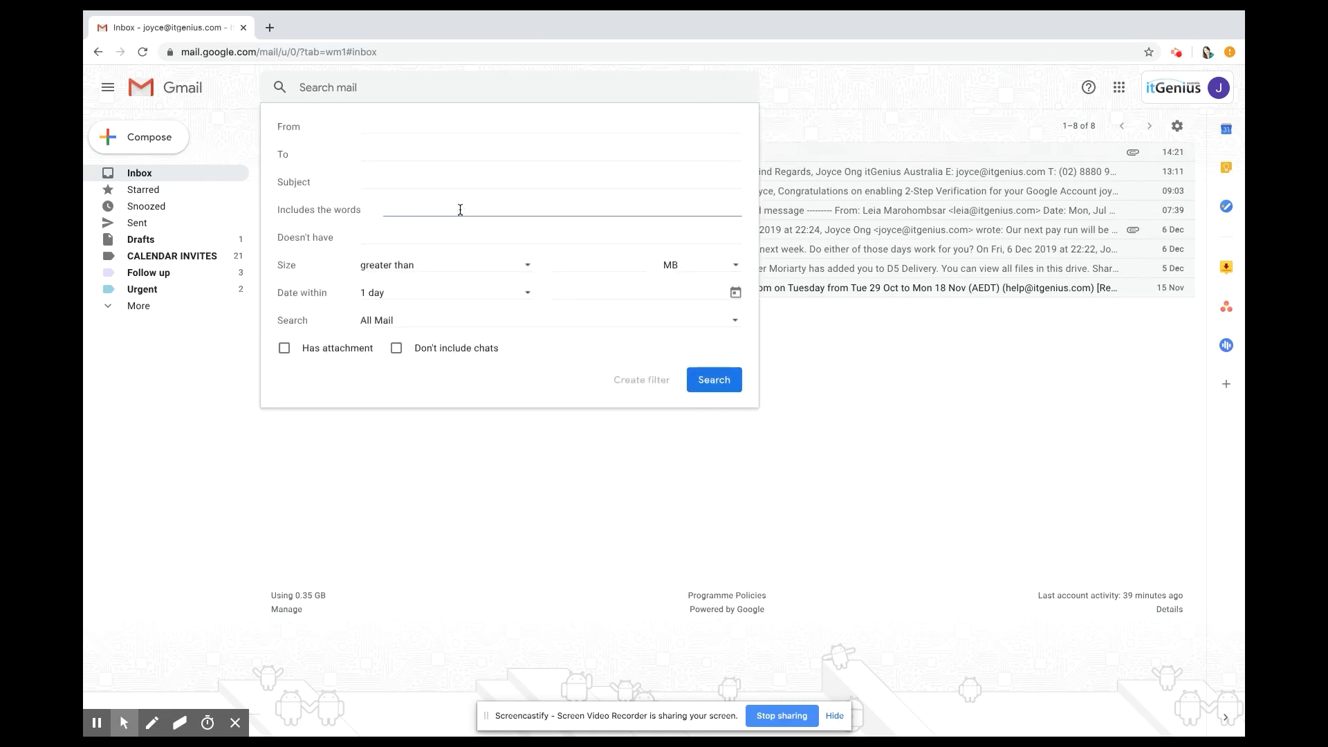
pyautogui.write('unsubscrib')
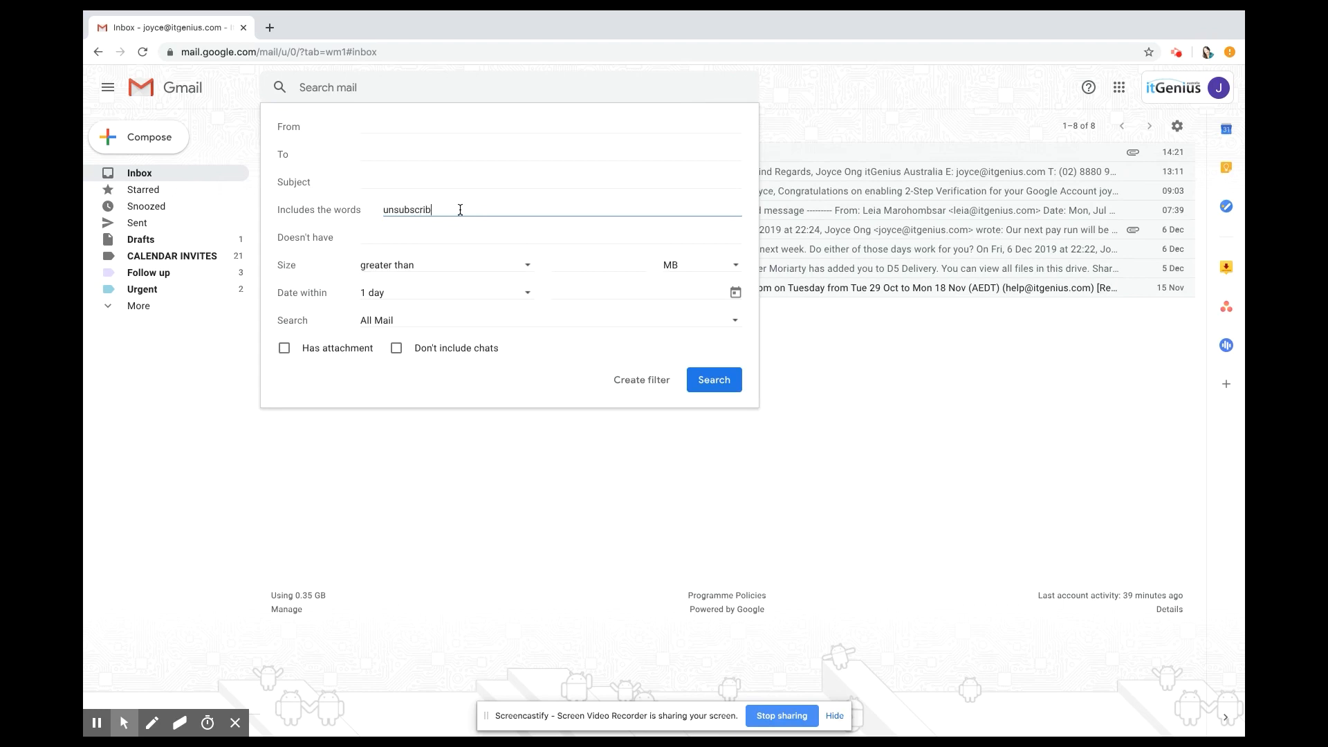
pyautogui.write('e')
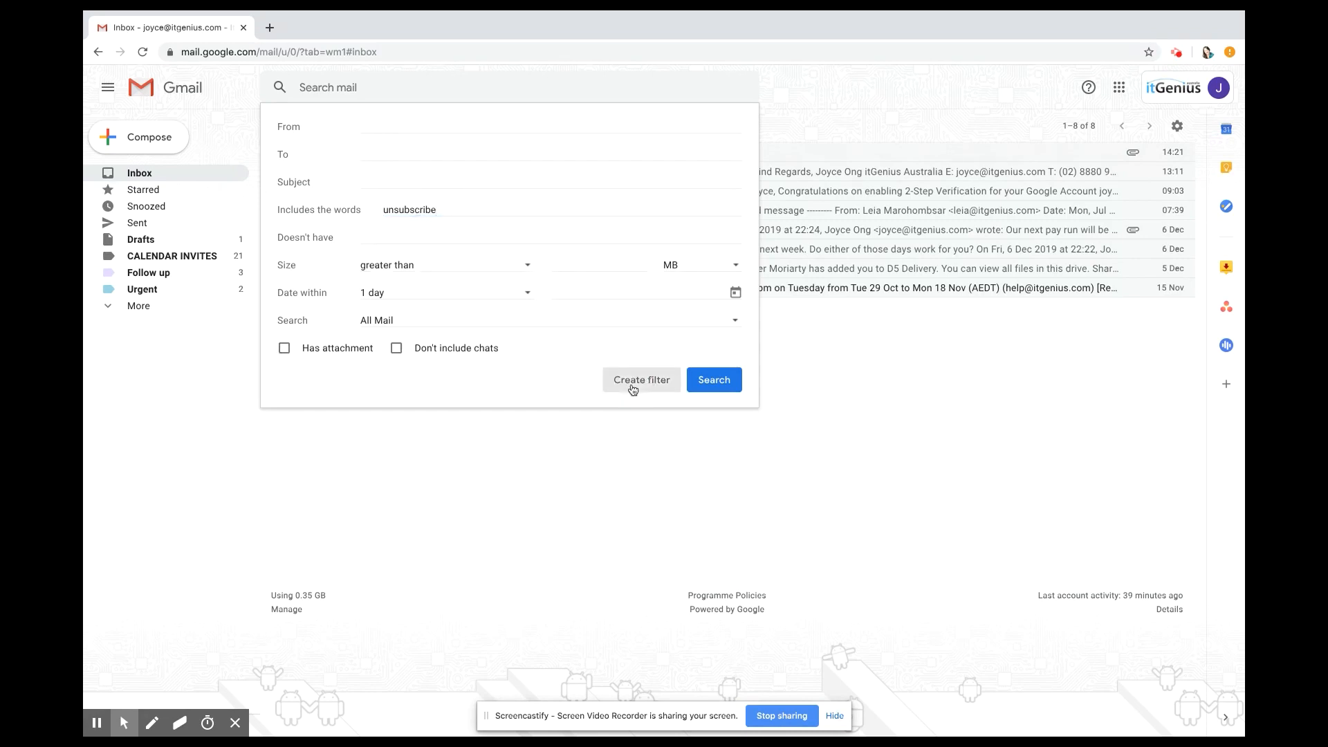
# Make the unsubscribe filter skip the inbox and apply a new 'NEWSLETTERS' label.
pyautogui.click(640, 379)
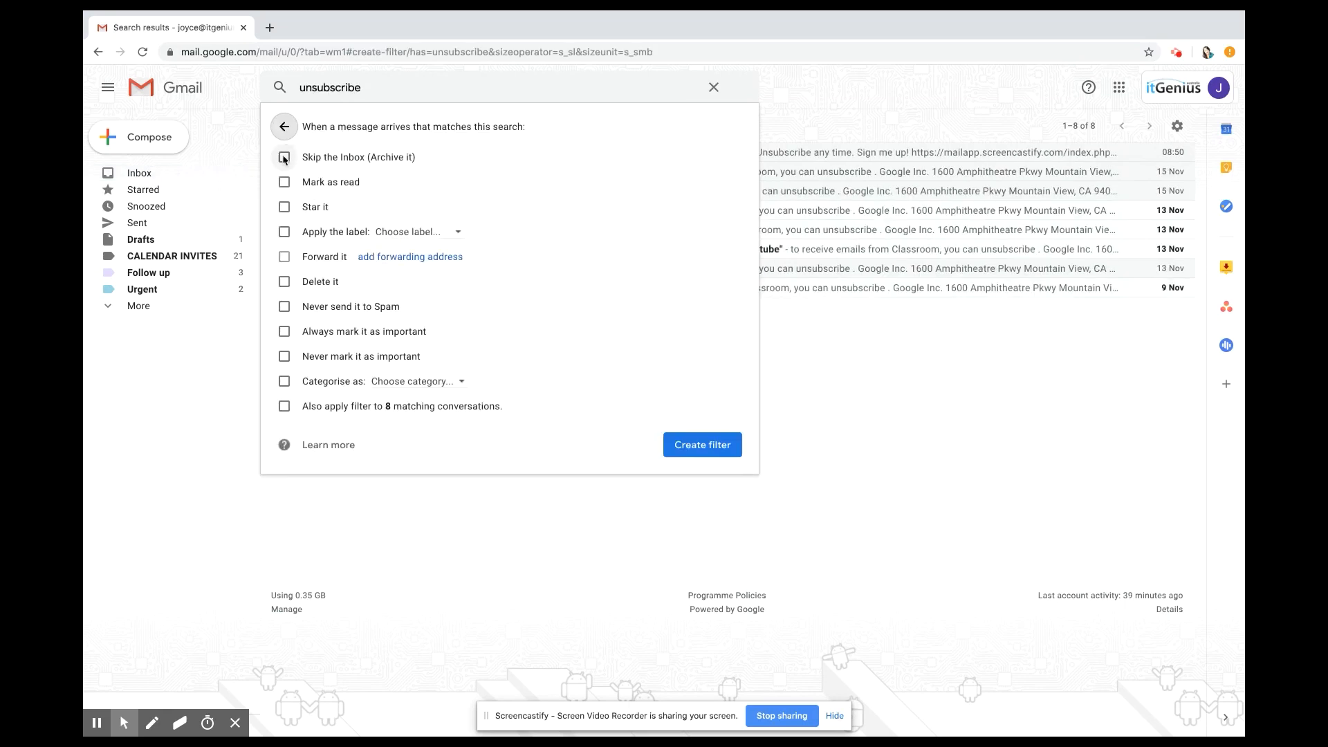
pyautogui.click(284, 156)
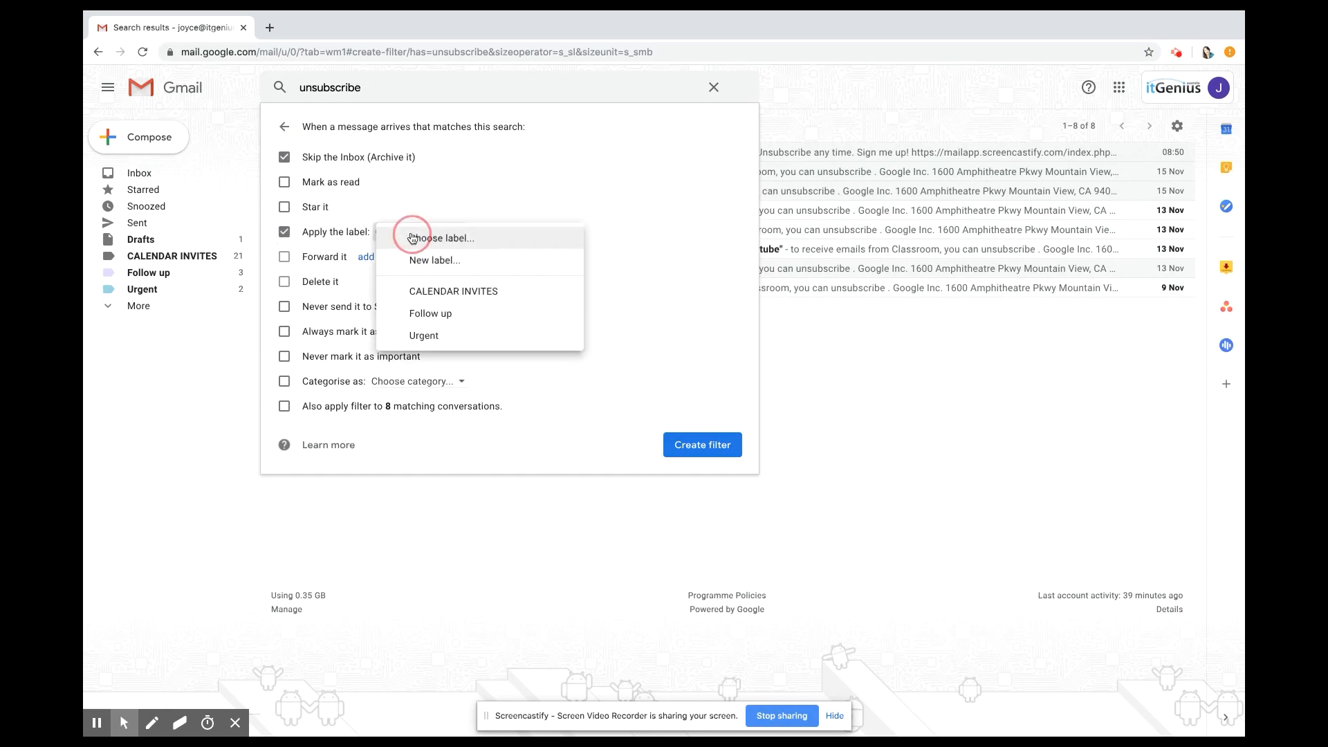
pyautogui.click(435, 260)
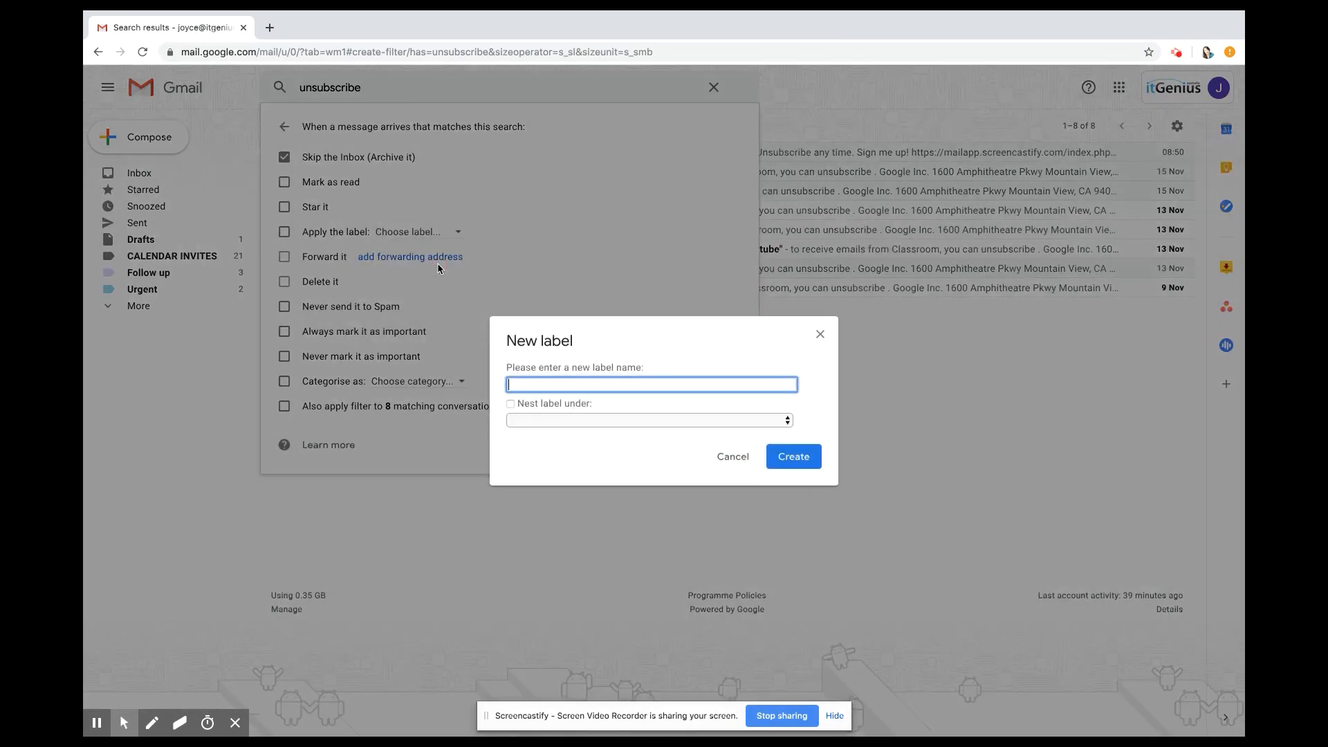
pyautogui.write('NEWSLETTERS')
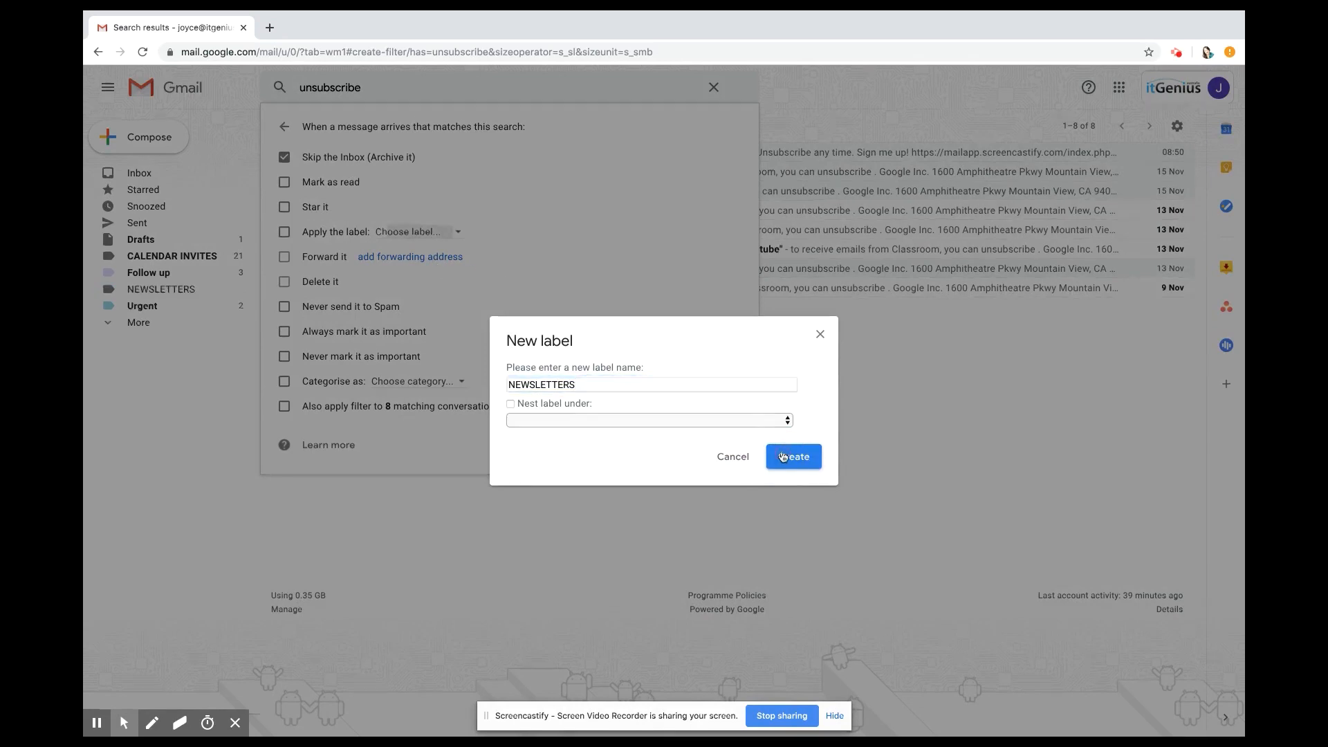
pyautogui.click(791, 457)
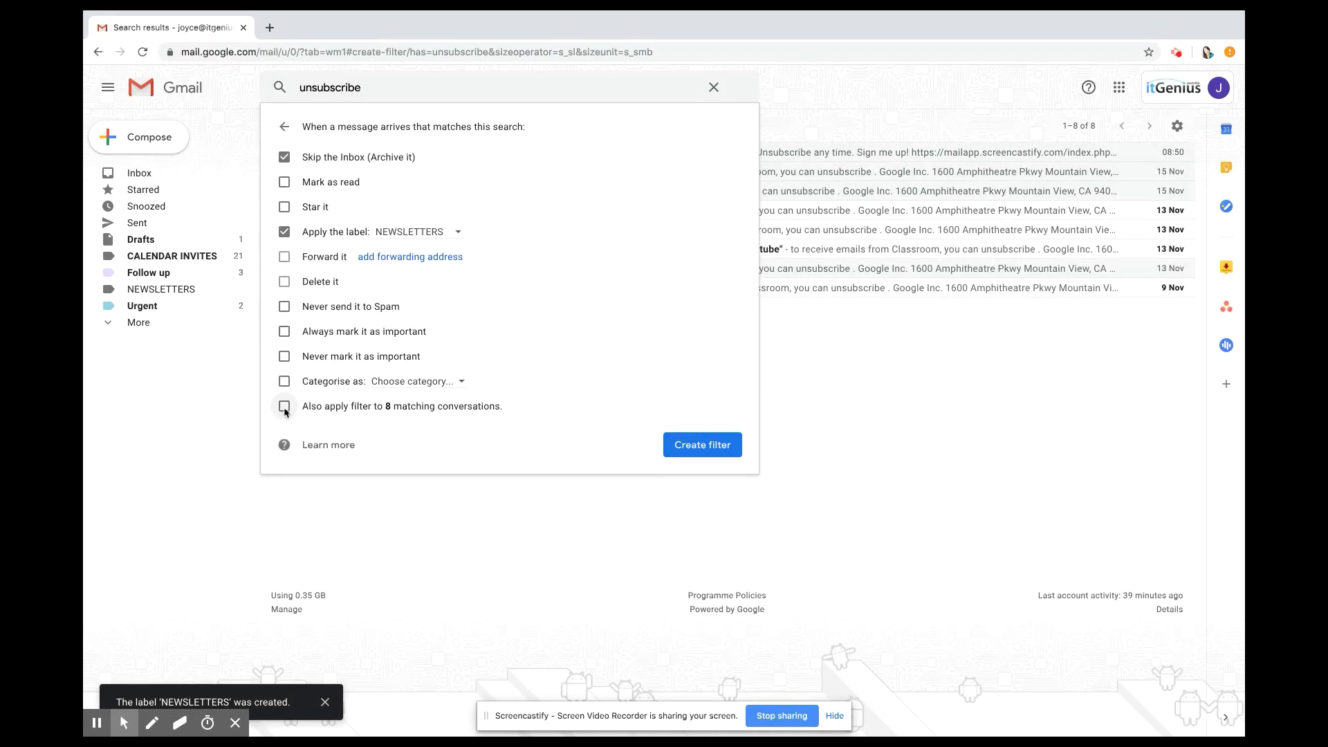
# Save the filter, applying it to the 8 existing conversations, and view the NEWSLETTERS label.
pyautogui.click(284, 405)
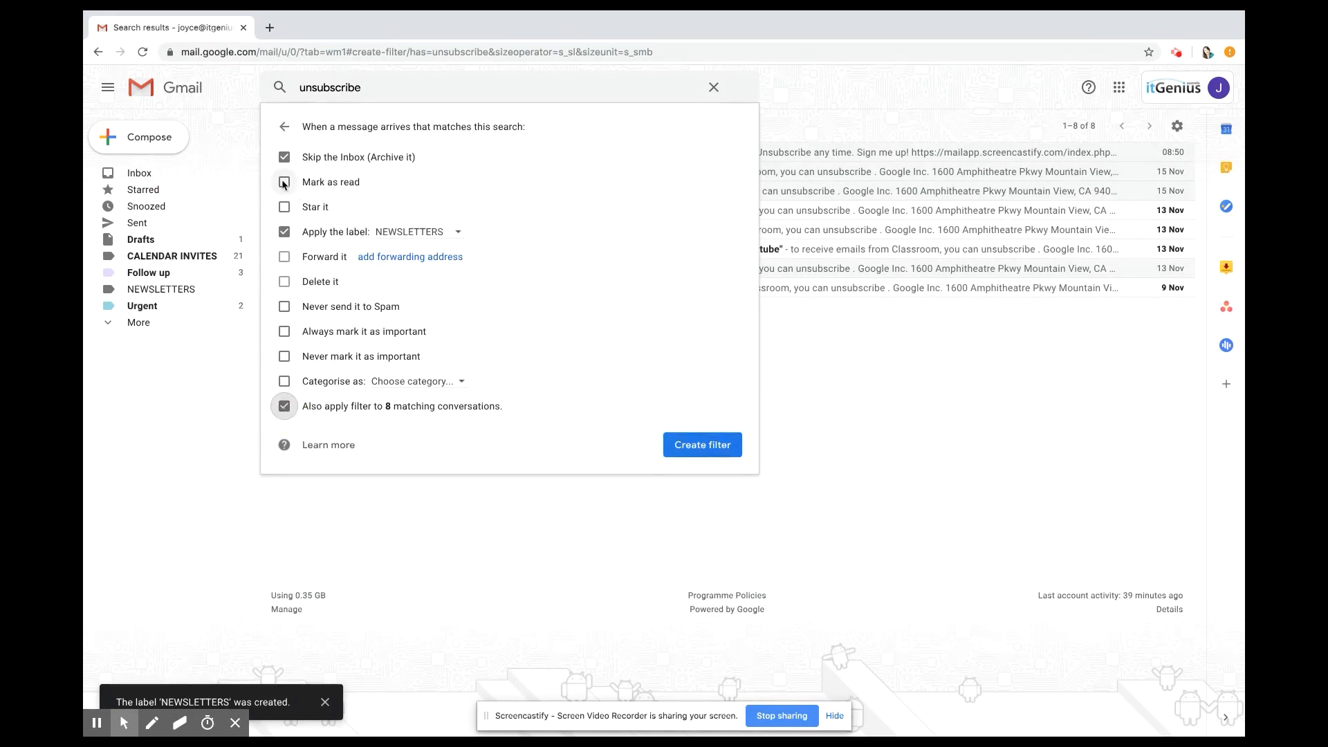
pyautogui.click(702, 444)
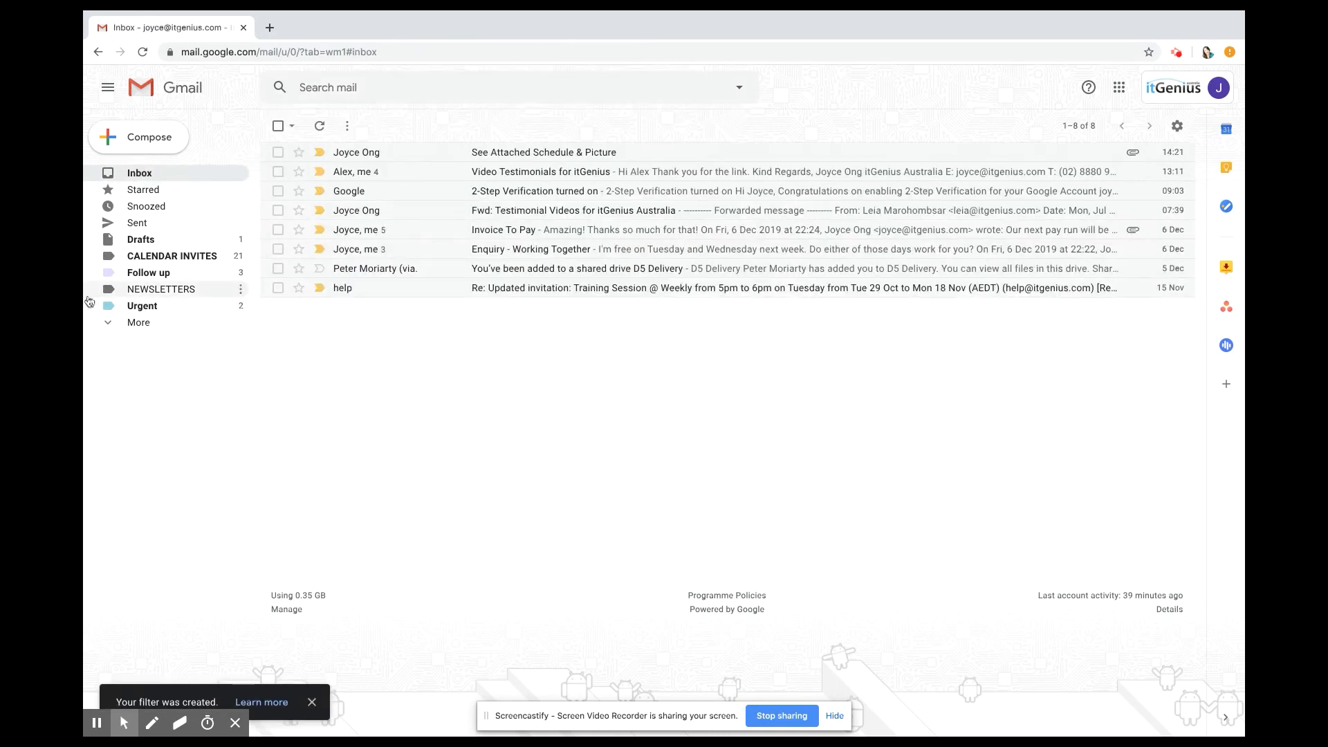
pyautogui.click(160, 289)
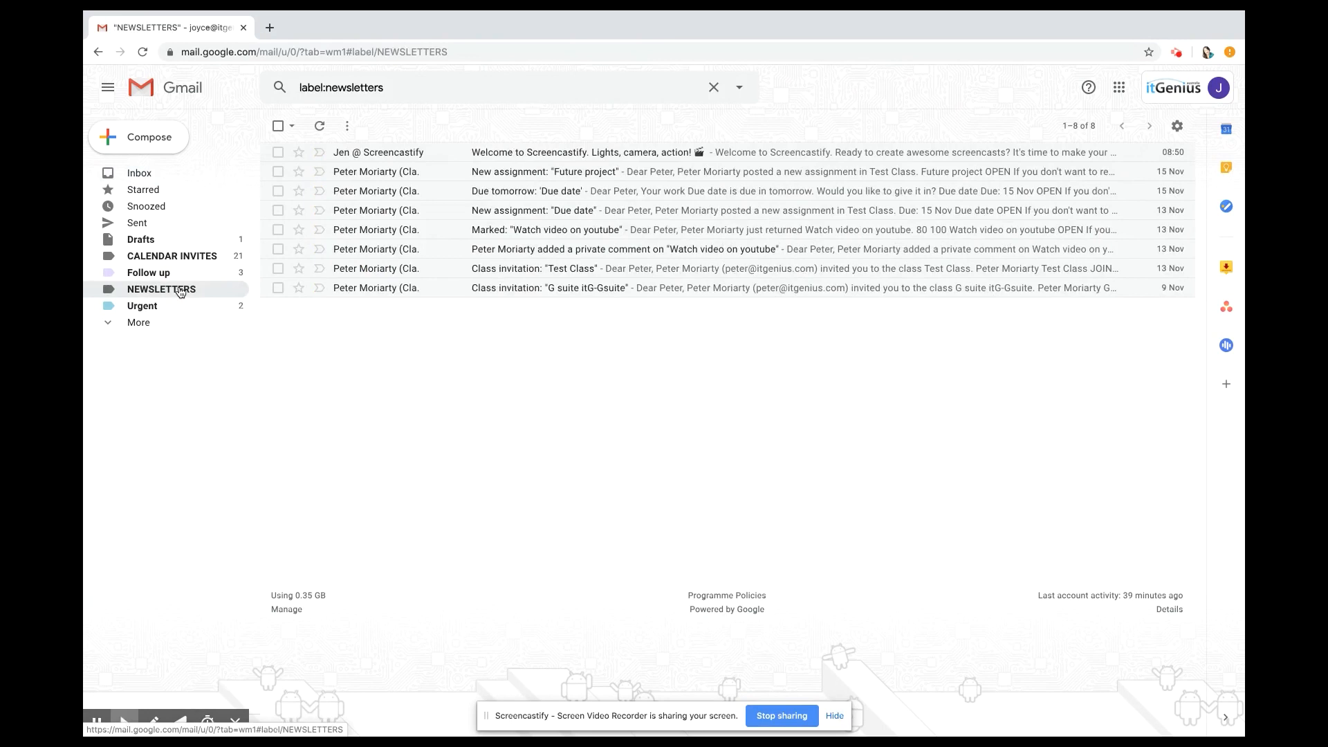